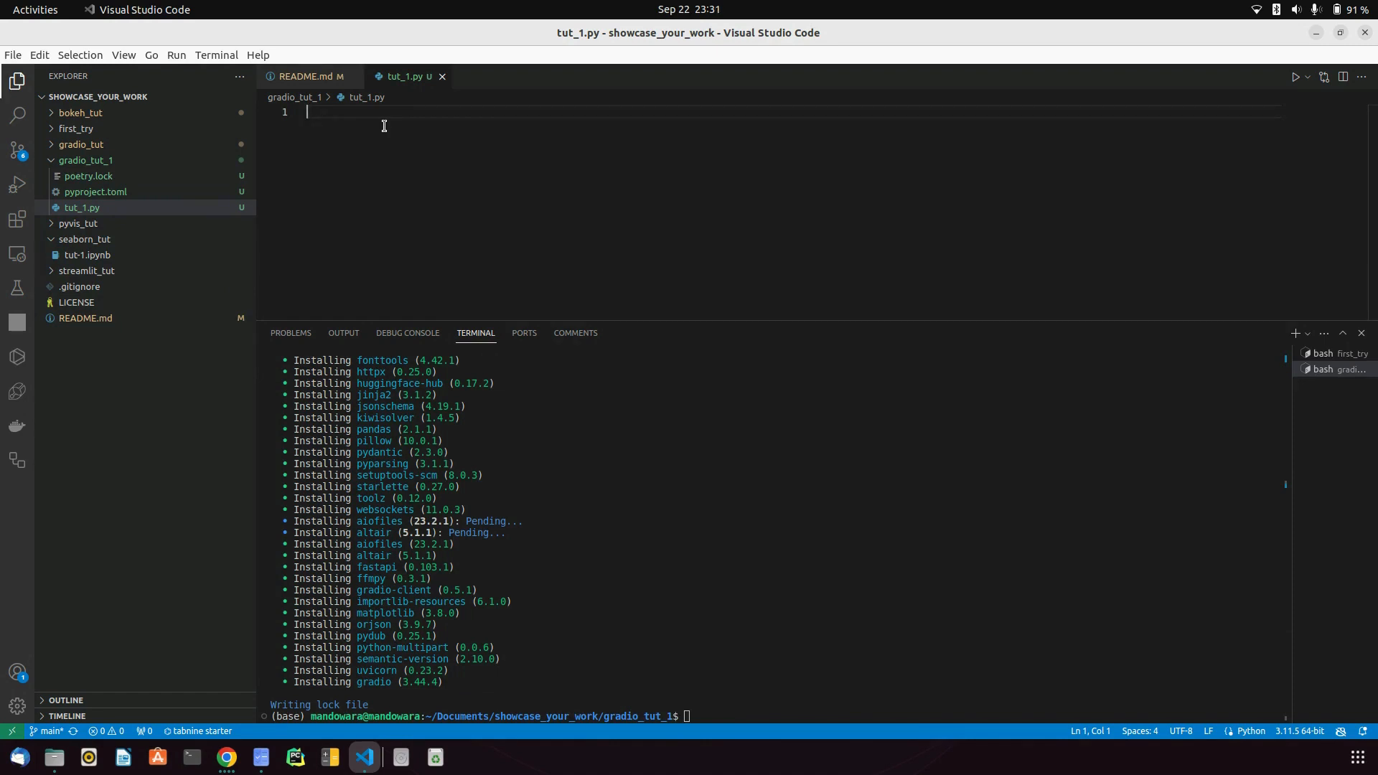
# - Add 'import gradio as gr' and get_name_with_hello(name: str) -> str returning 'Hello ' + name + '! '
pyautogui.write('import gradio as gr')
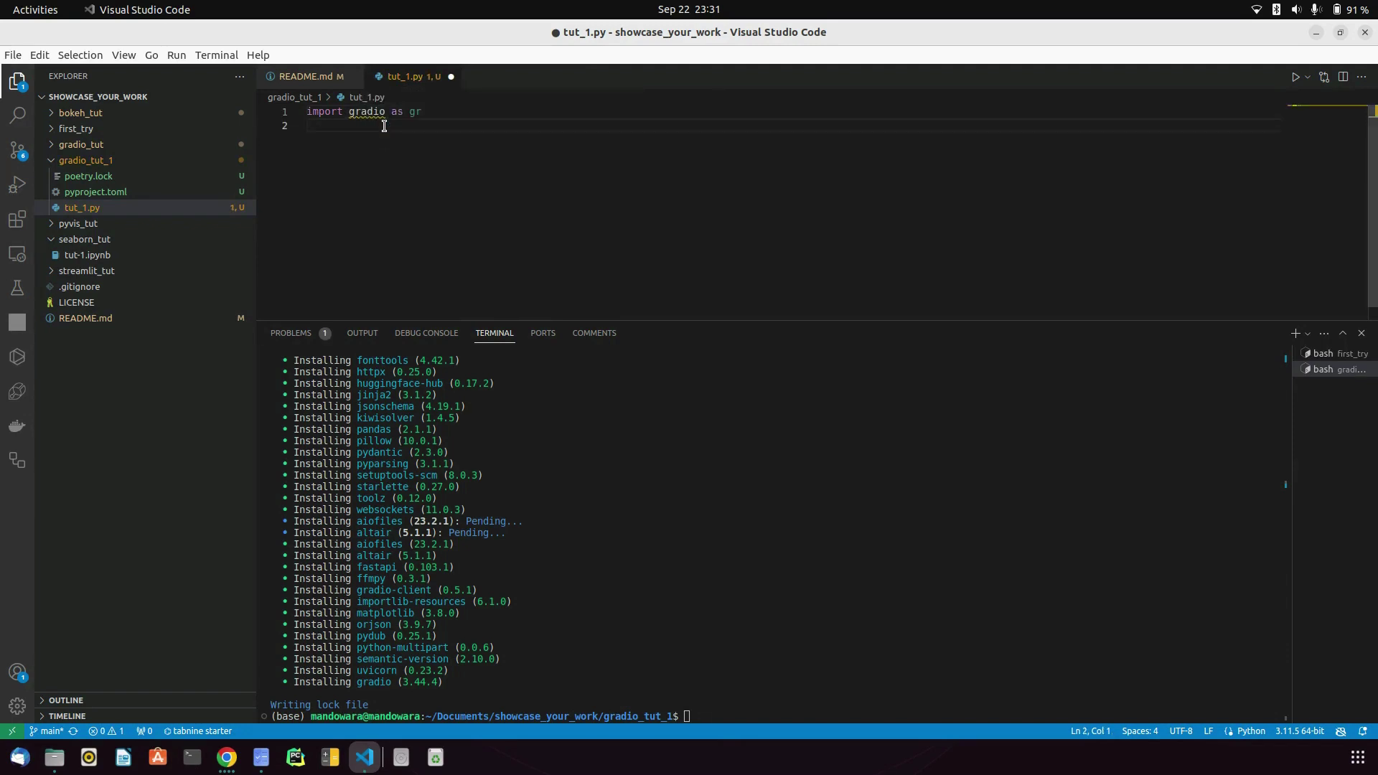
pyautogui.press('Return')
pyautogui.write('def get_nam')
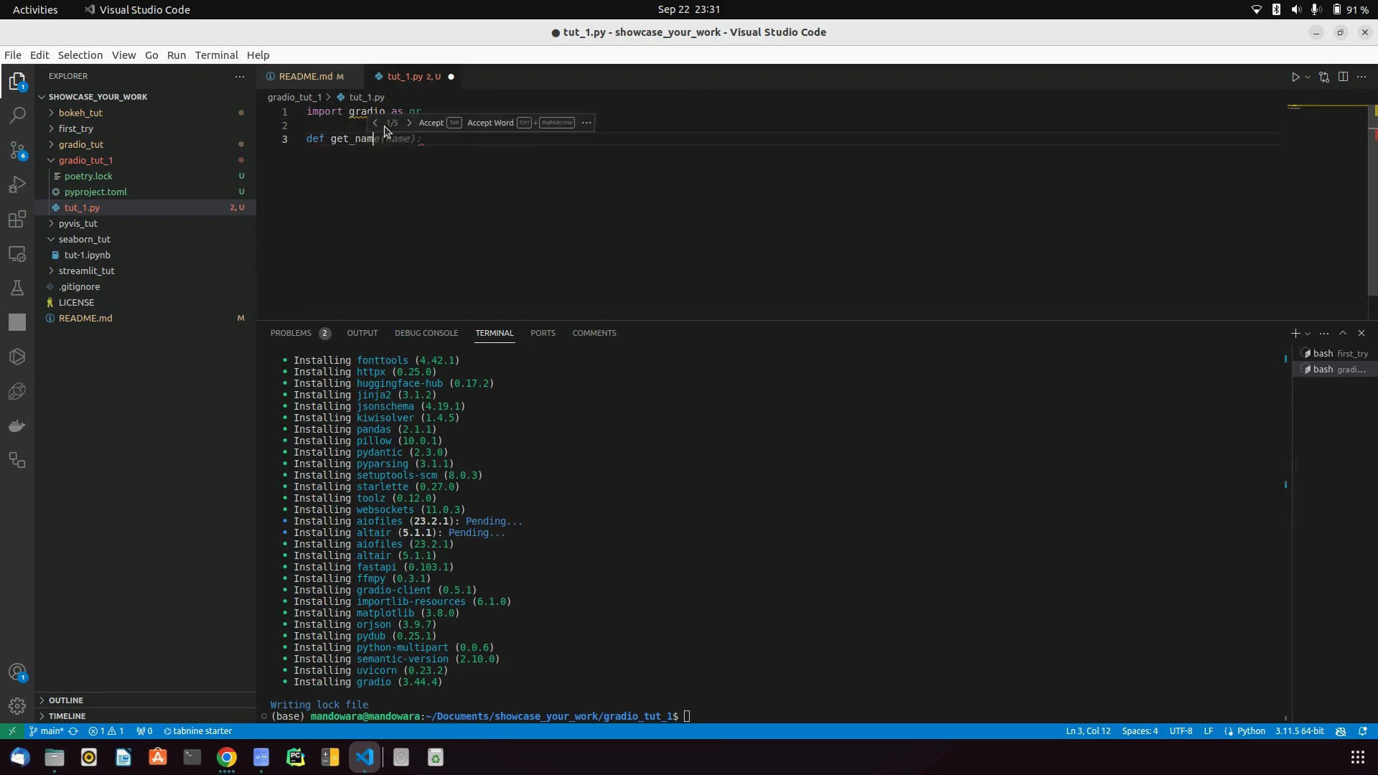
pyautogui.write('e_with_hello(name):')
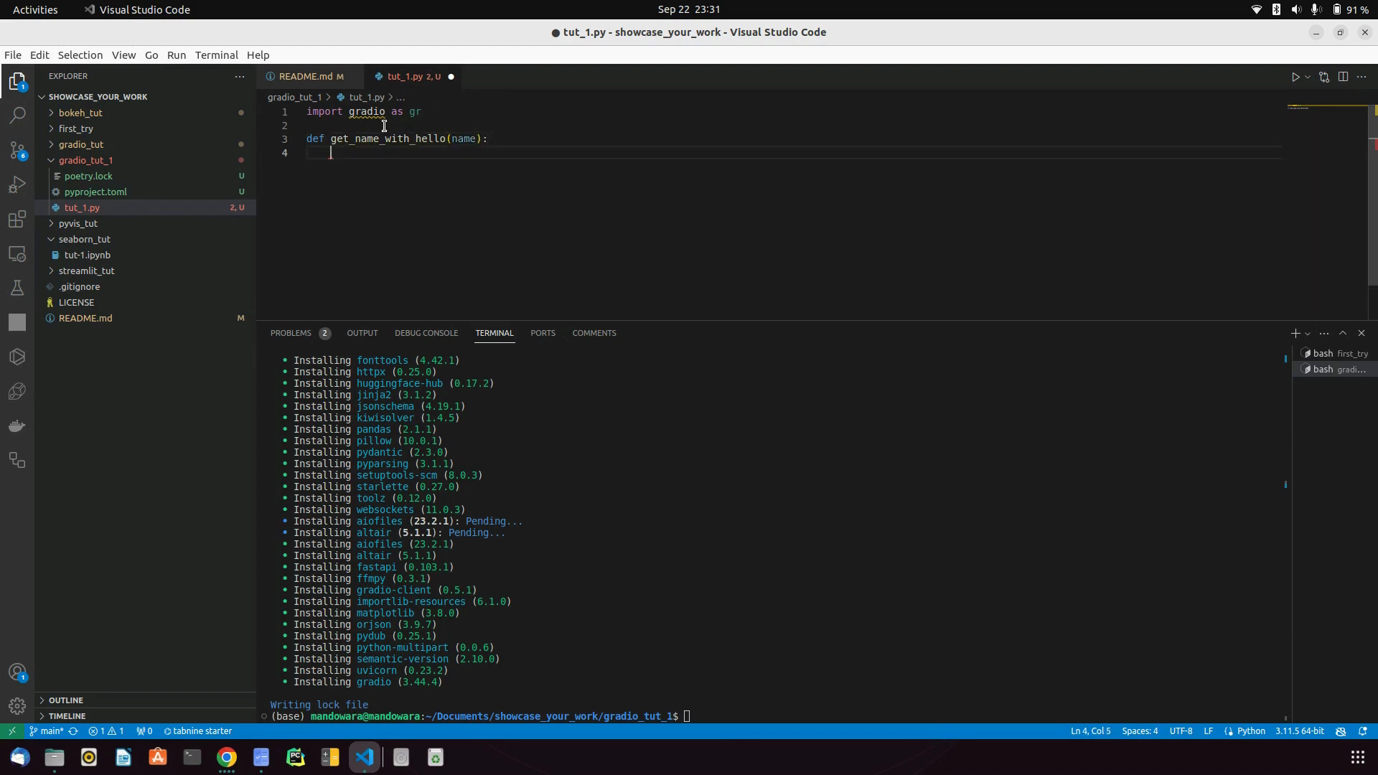
pyautogui.write('str')
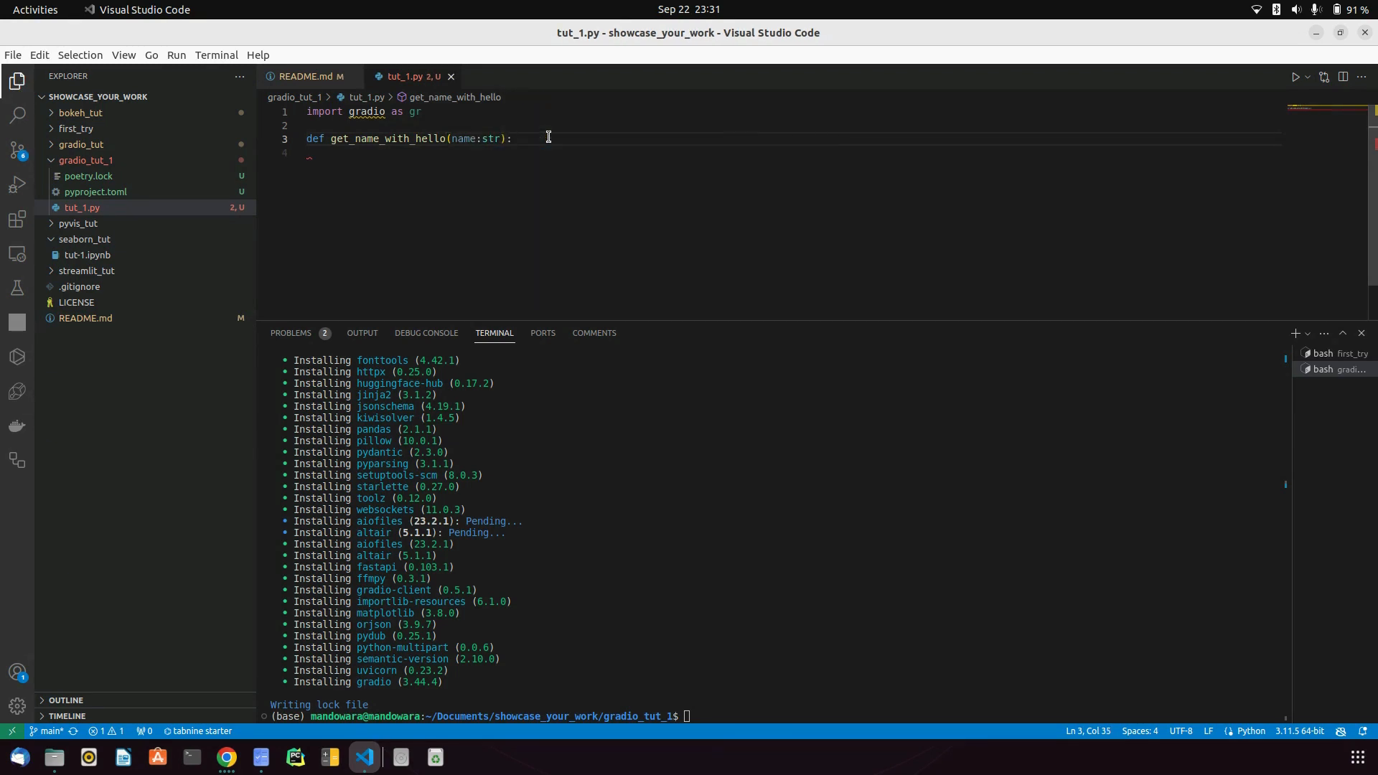
pyautogui.write('->')
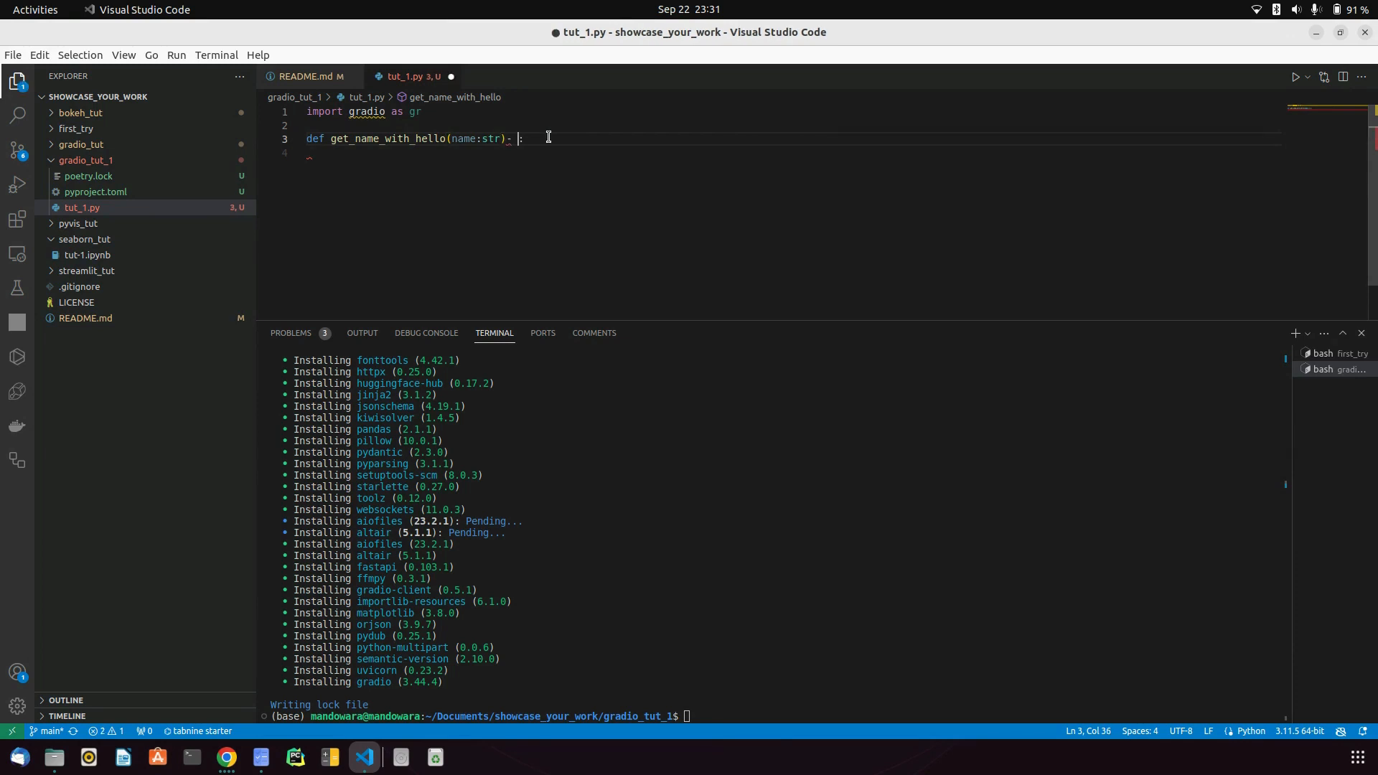
pyautogui.write('> str')
pyautogui.click(793, 153)
pyautogui.write("return 'He")
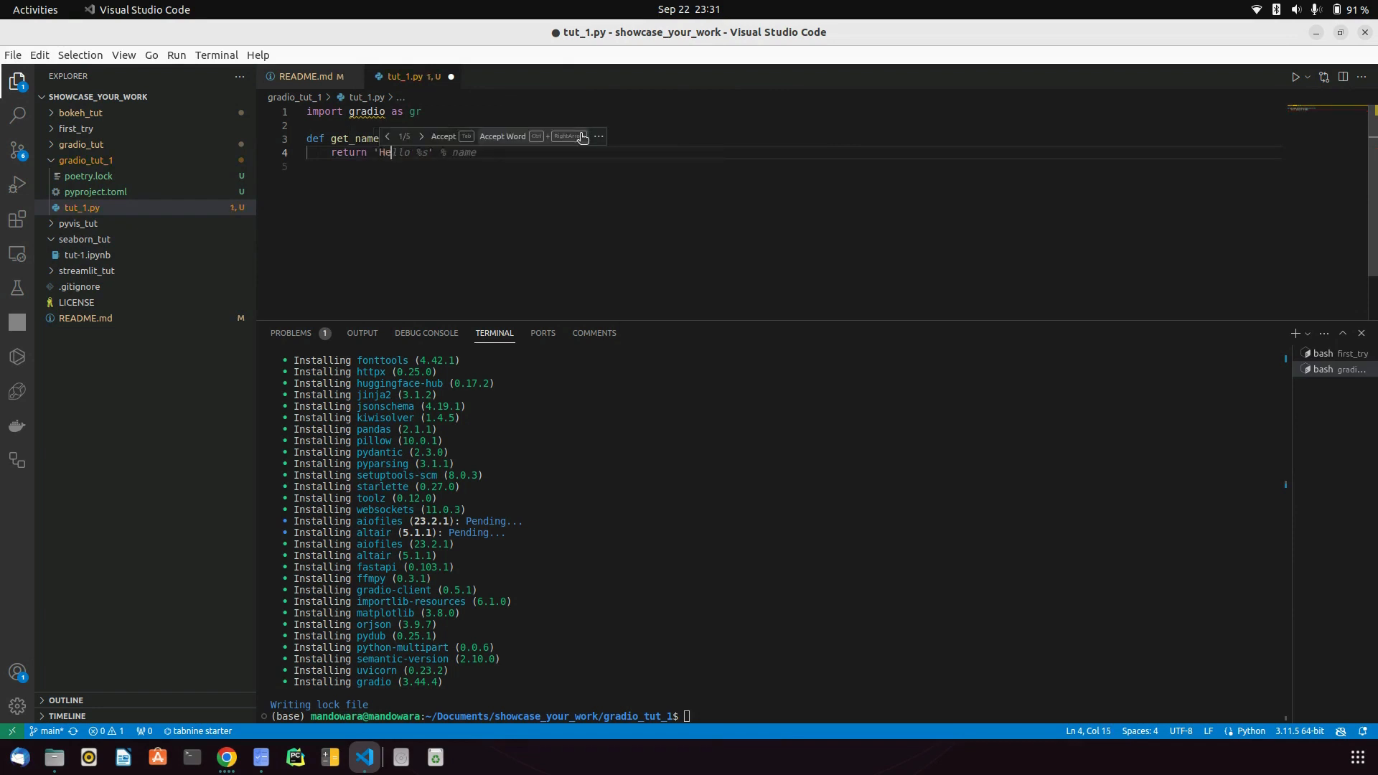
pyautogui.write("llo ' + name + '! '")
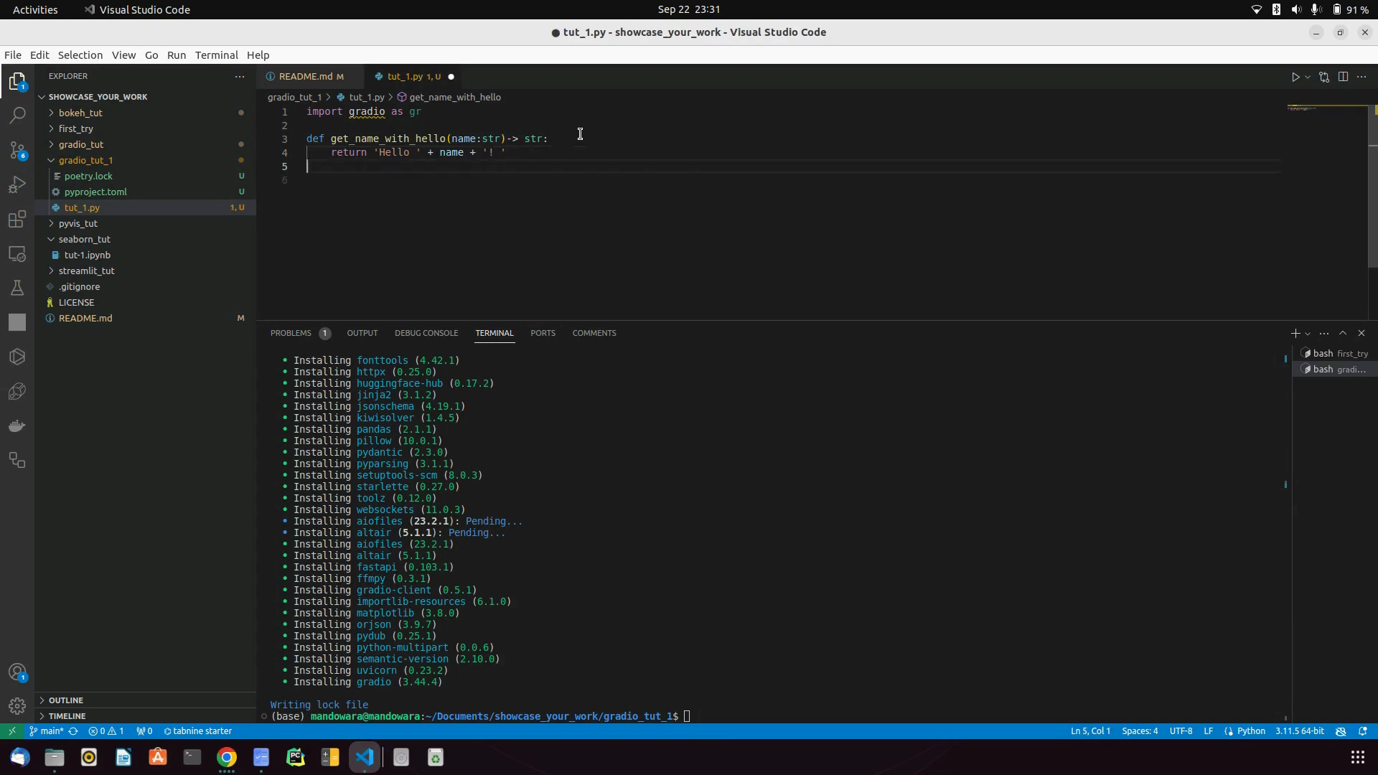
# - Add a main block with demo = gr.Interface(fn=get_name_with_hello, inputs='text', outputs='text')
pyautogui.write("if __name__ == '__main__':")
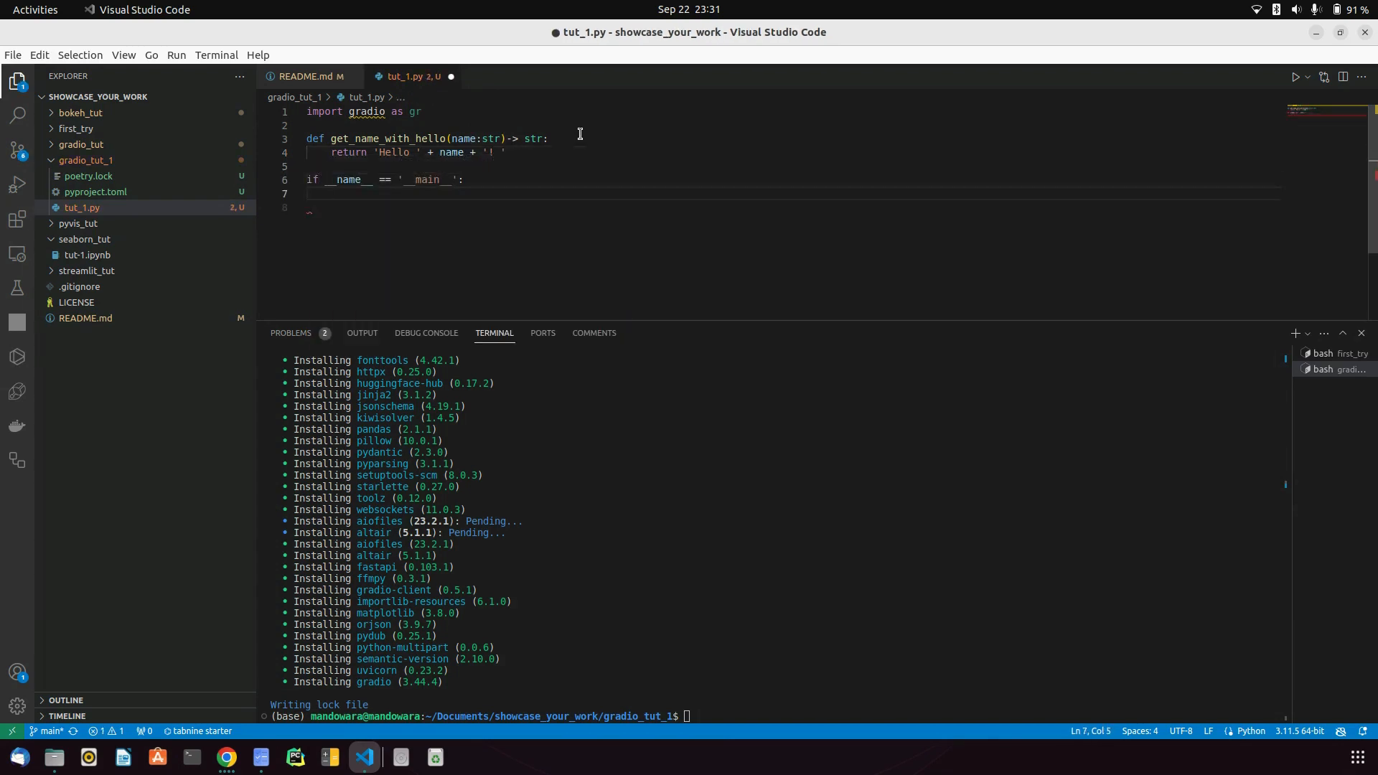
pyautogui.write('demo = gr.Interface(')
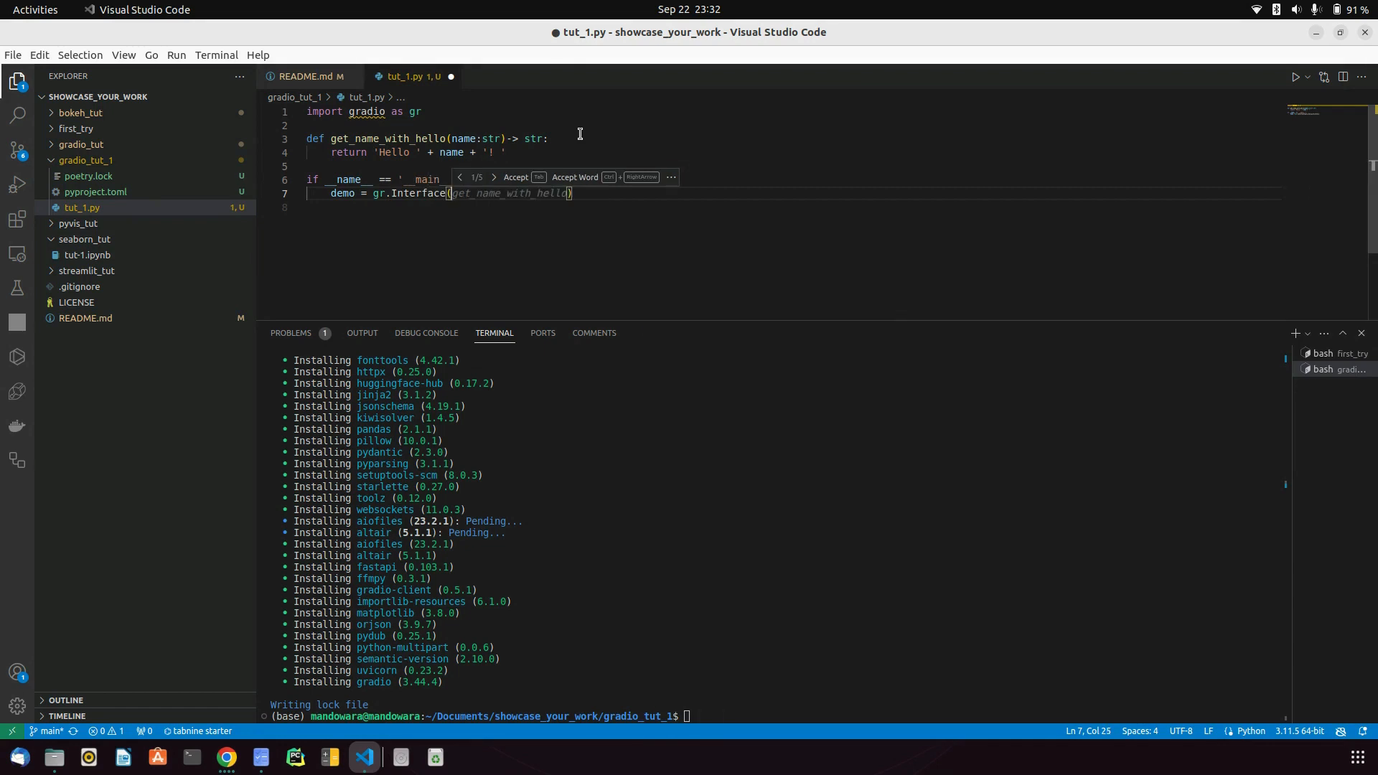
pyautogui.write('fn')
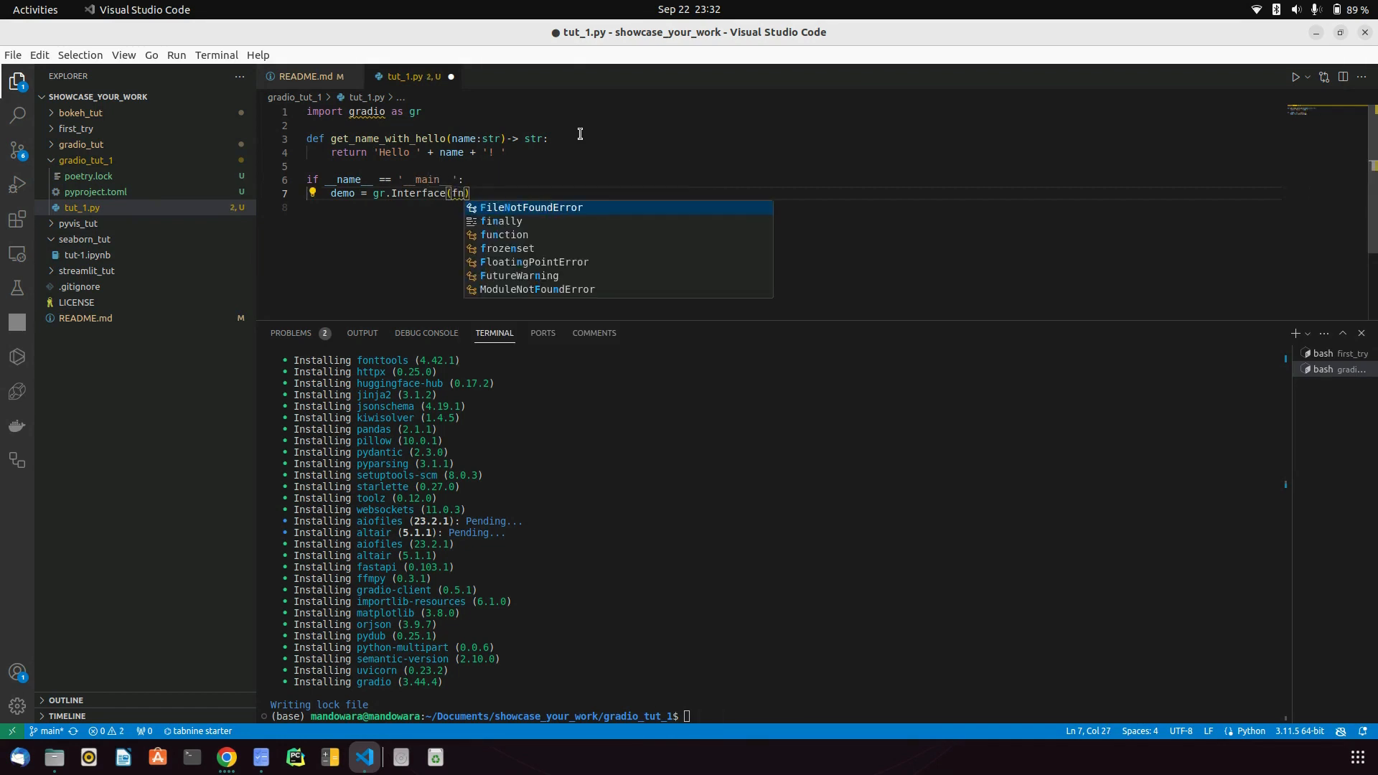
pyautogui.write('=ge')
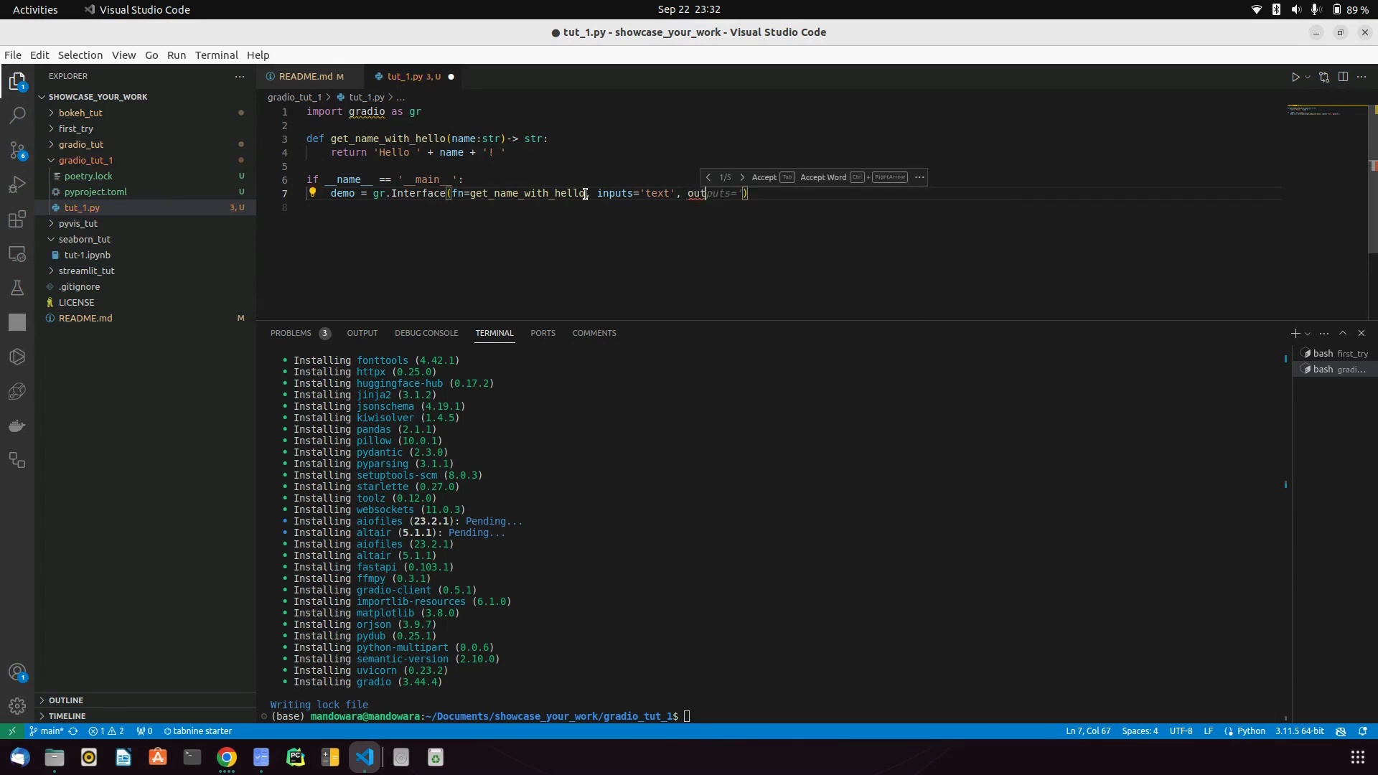
pyautogui.write("text'")
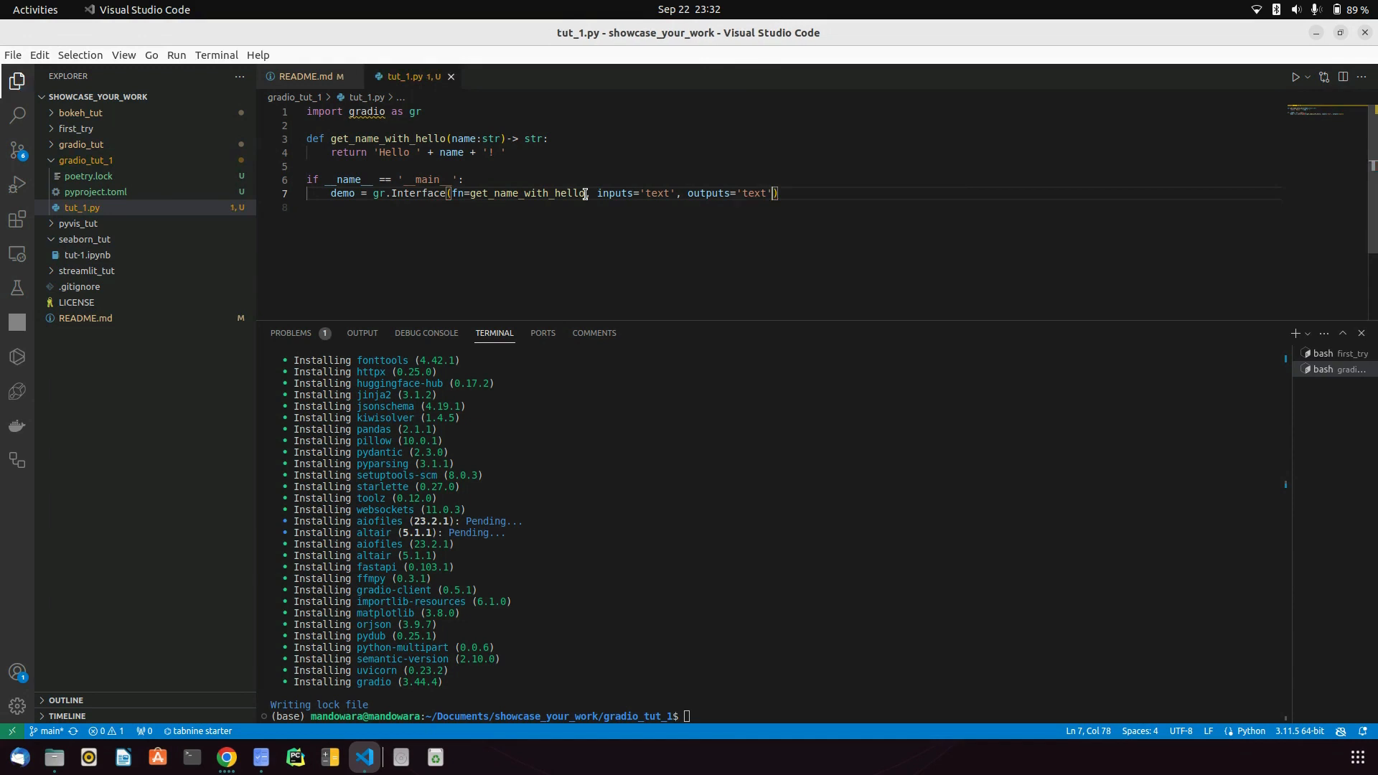
# - Highlight the 'text' inputs, the function name, the Hello return expression and the outputs argument
pyautogui.doubleClick(527, 193)
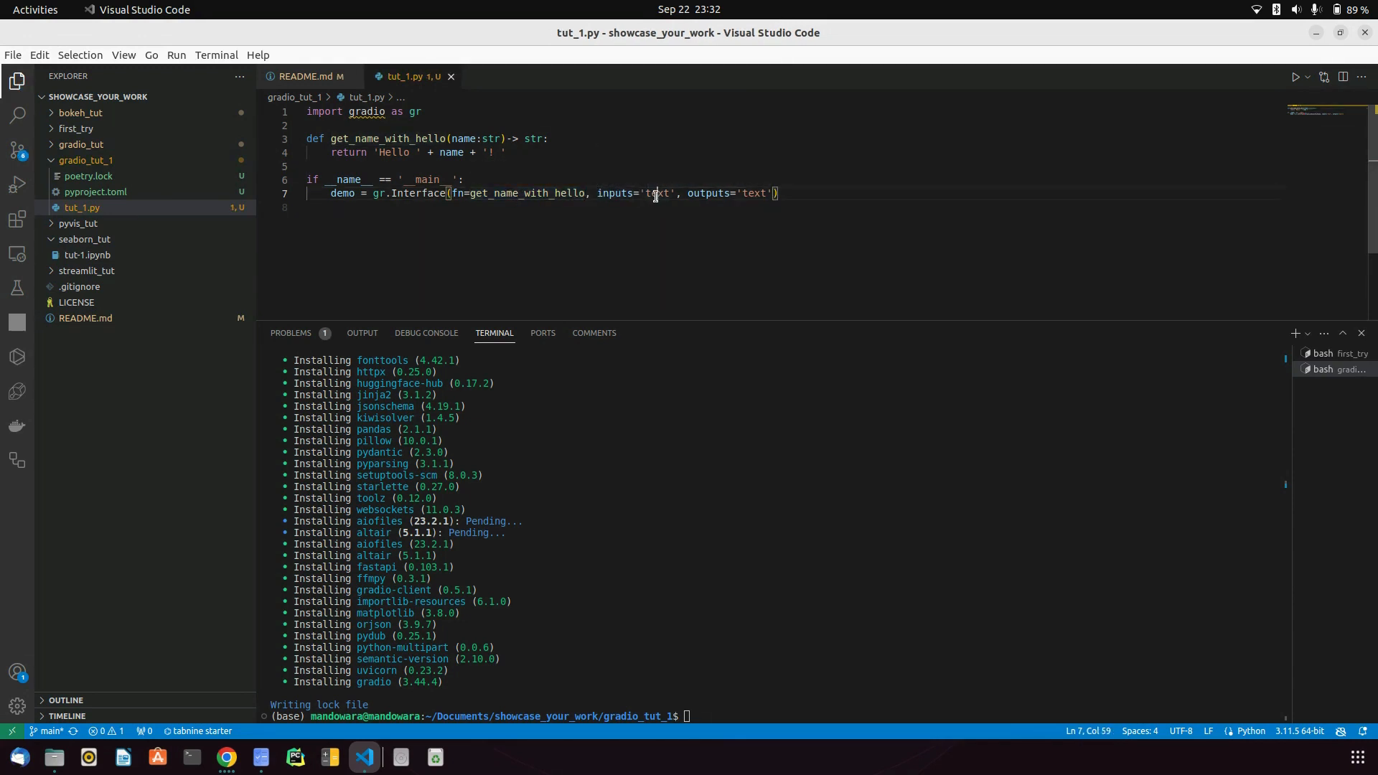
pyautogui.doubleClick(657, 193)
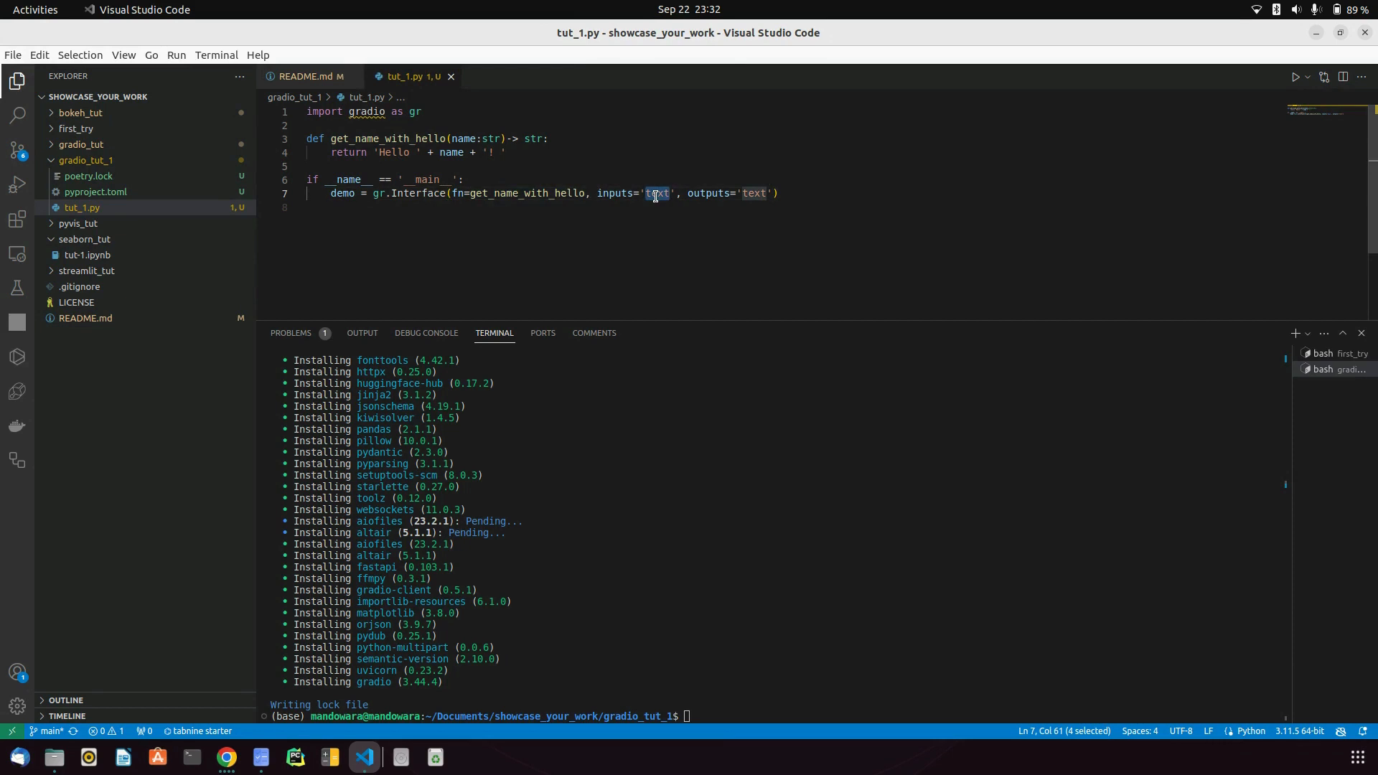
pyautogui.doubleClick(521, 193)
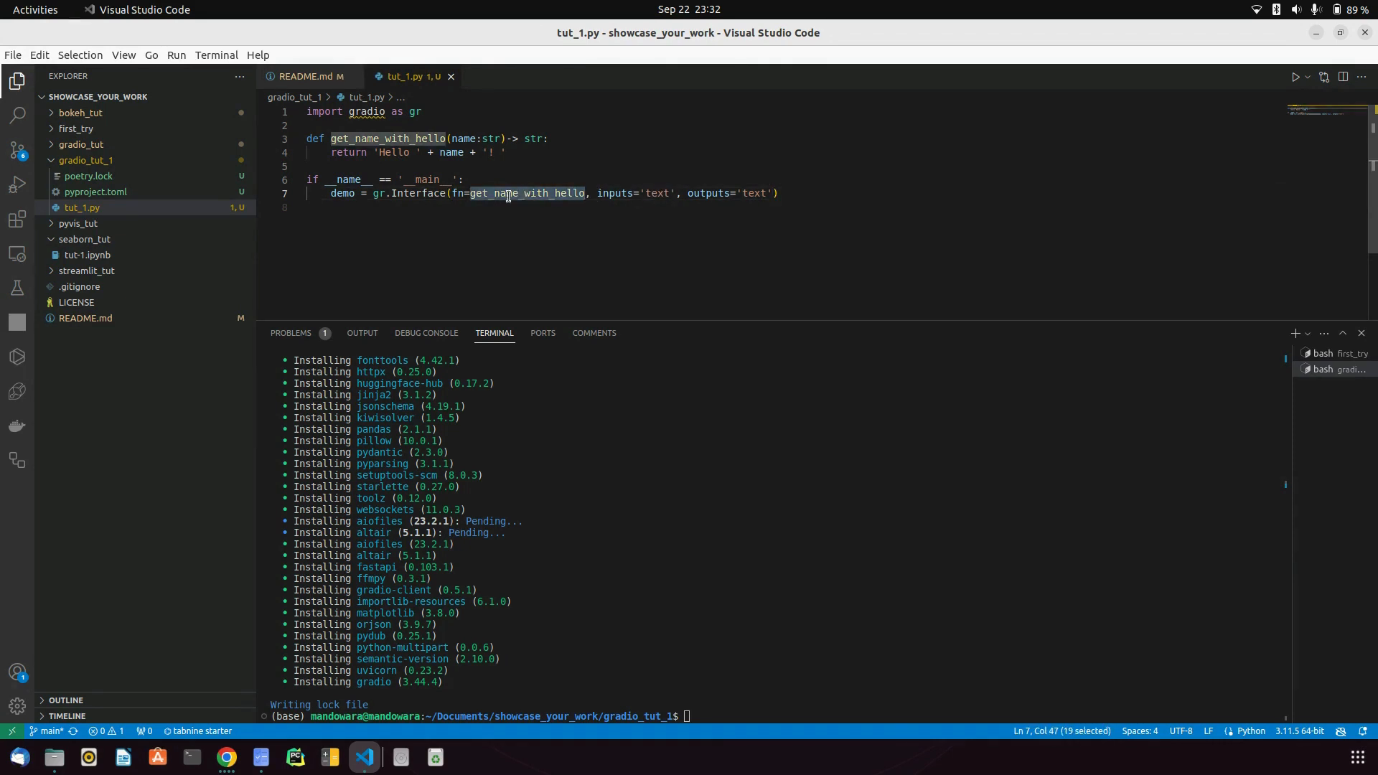
pyautogui.click(387, 138)
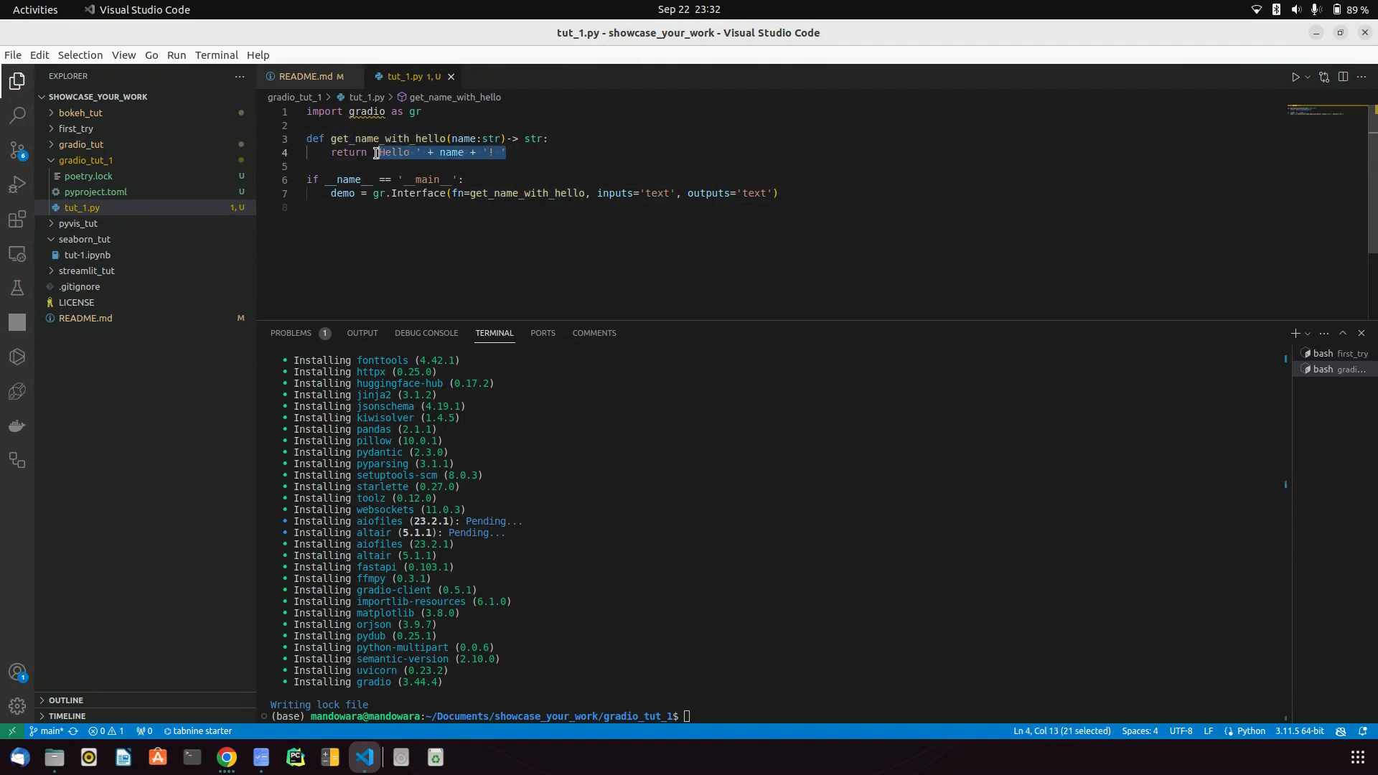
pyautogui.doubleClick(708, 192)
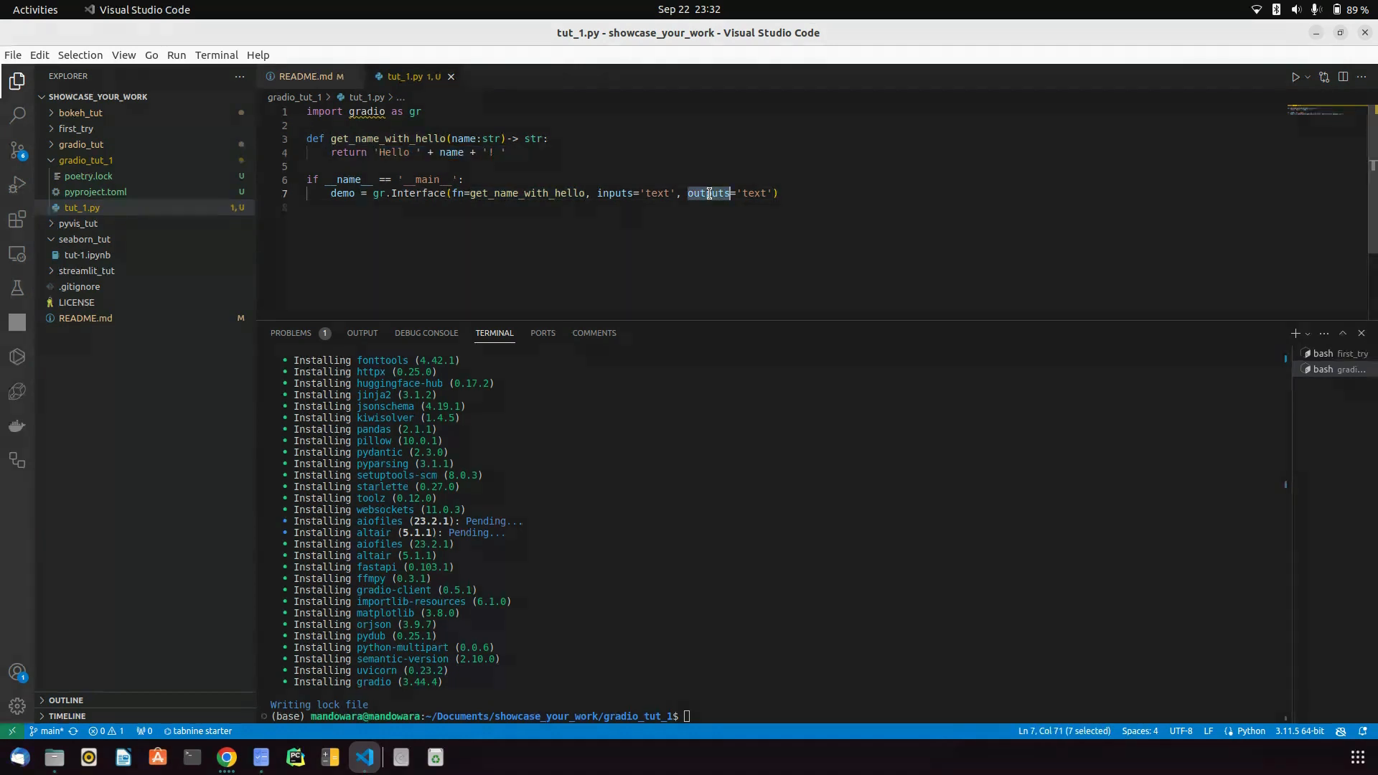
pyautogui.moveTo(817, 197)
pyautogui.write('demo.')
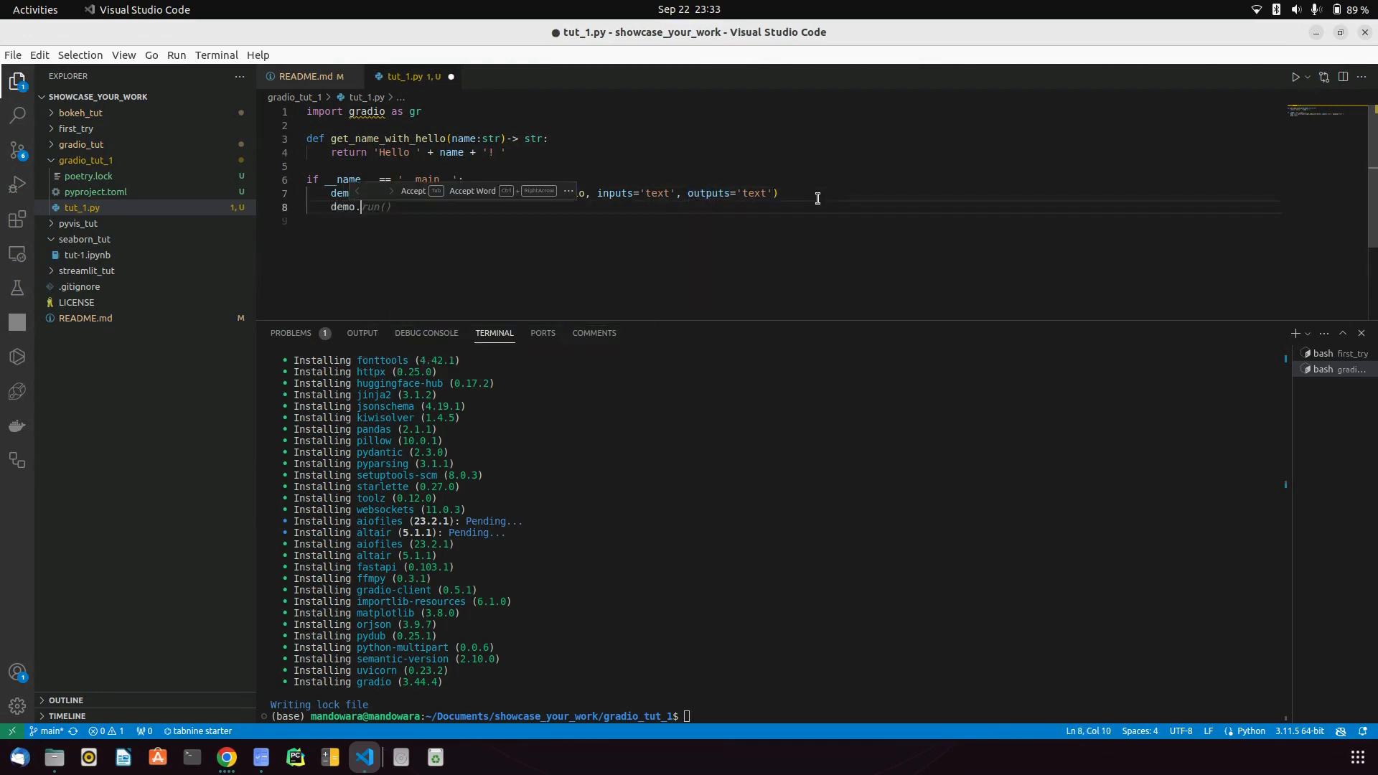
# - Finish line 8 as demo.launch()
pyautogui.write('launch')
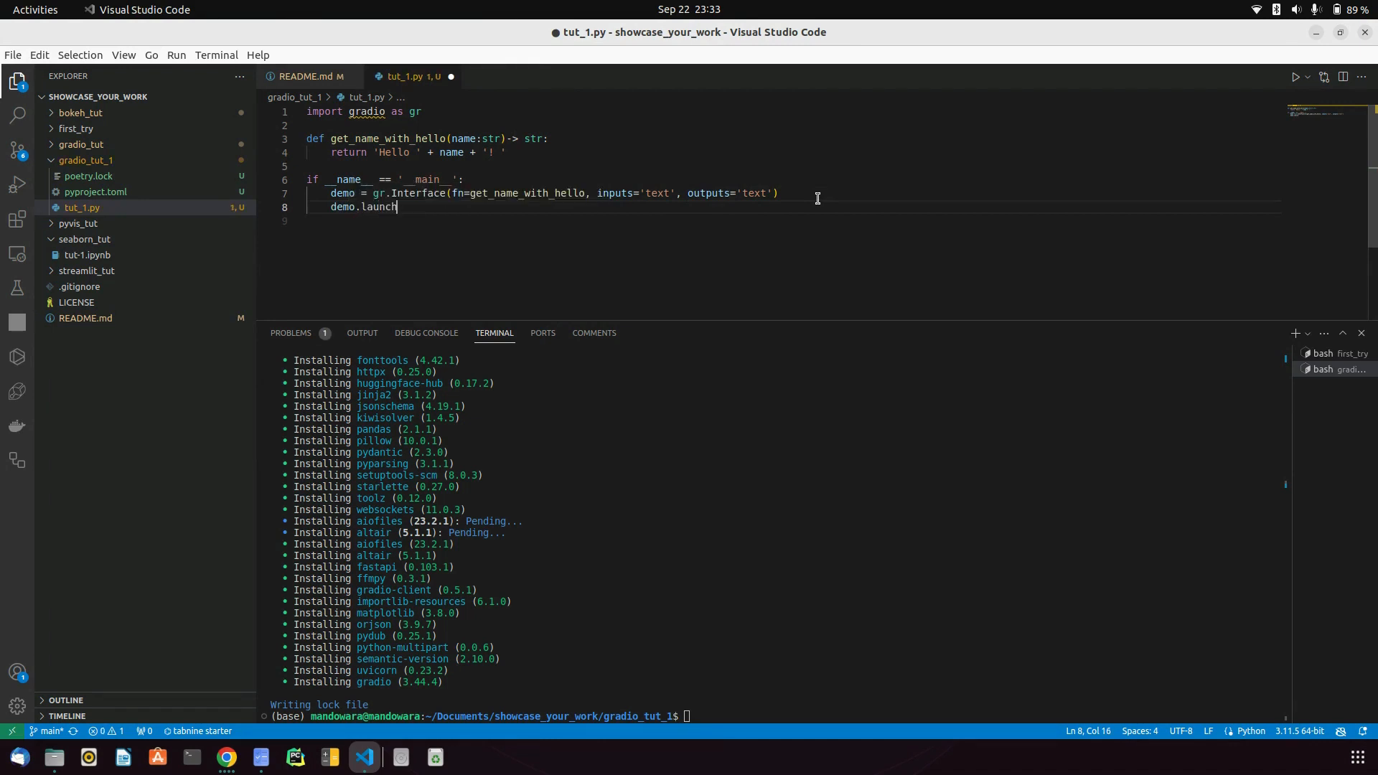
pyautogui.write('()')
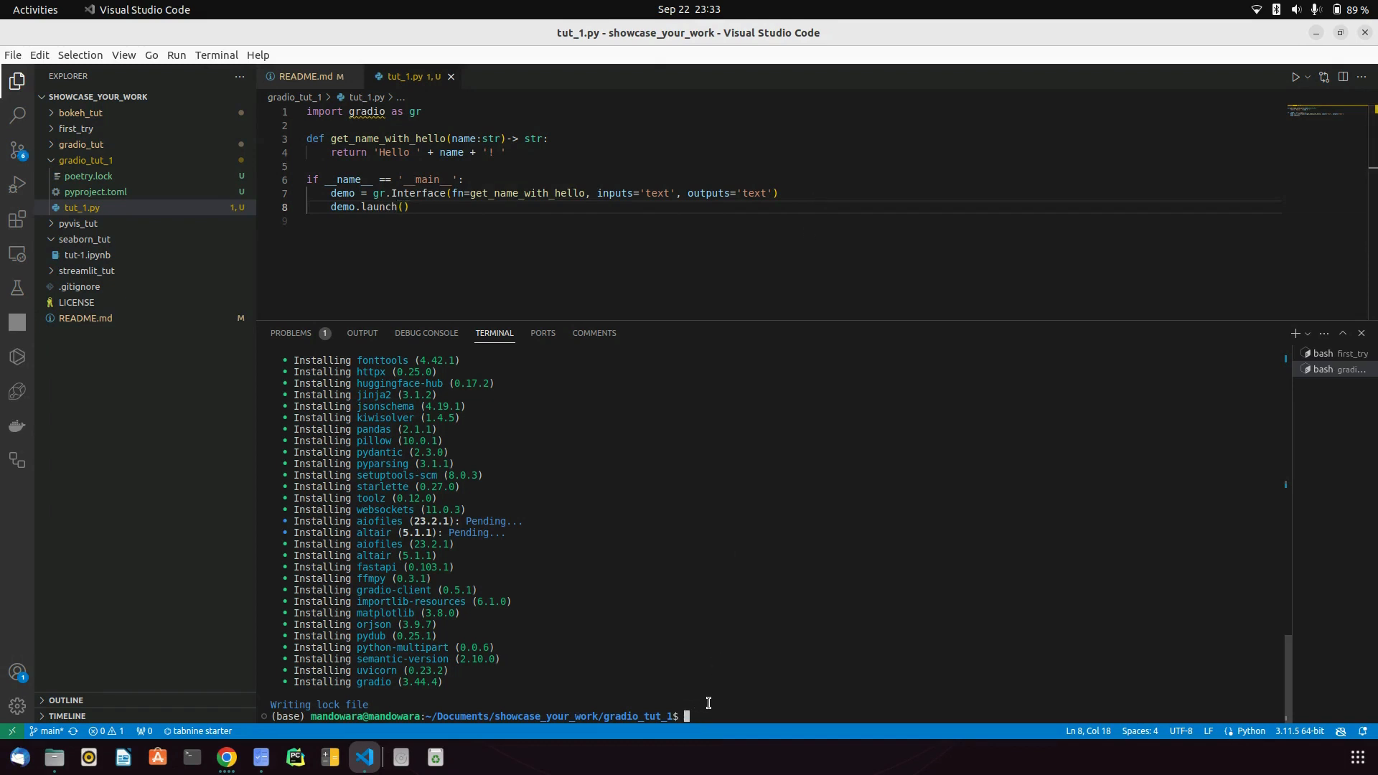
# - Activate the Poetry shell in the terminal and run gradio tut_1.py
pyautogui.write('poetruy')
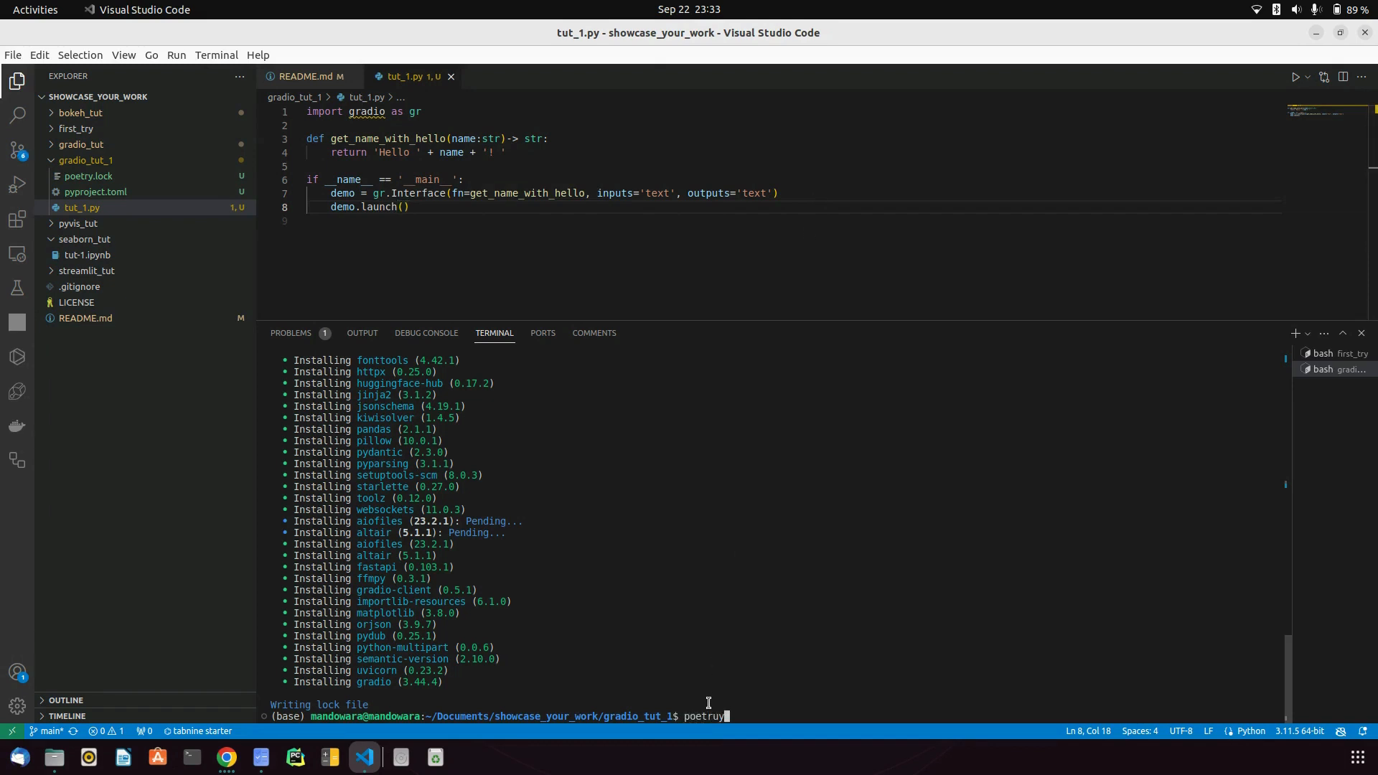
pyautogui.write('hell')
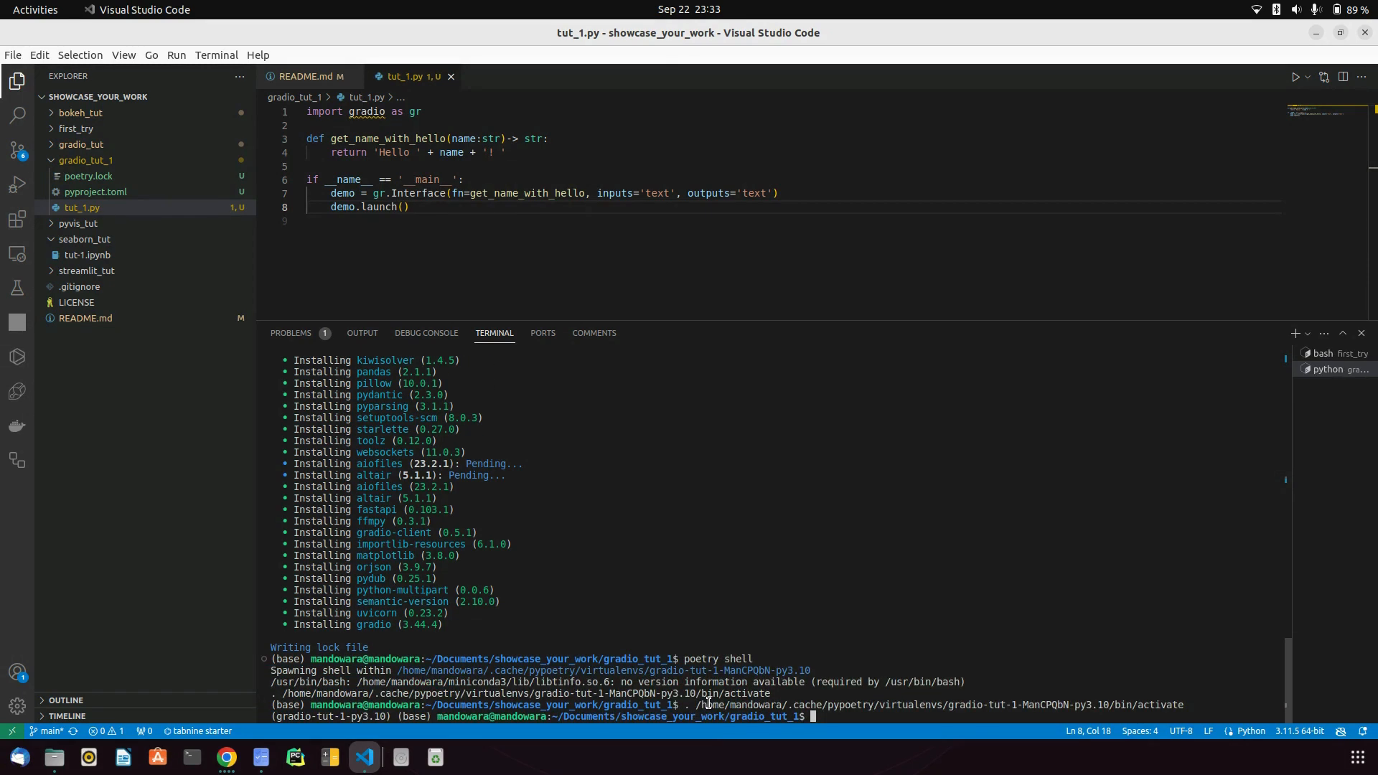
pyautogui.write('gradio')
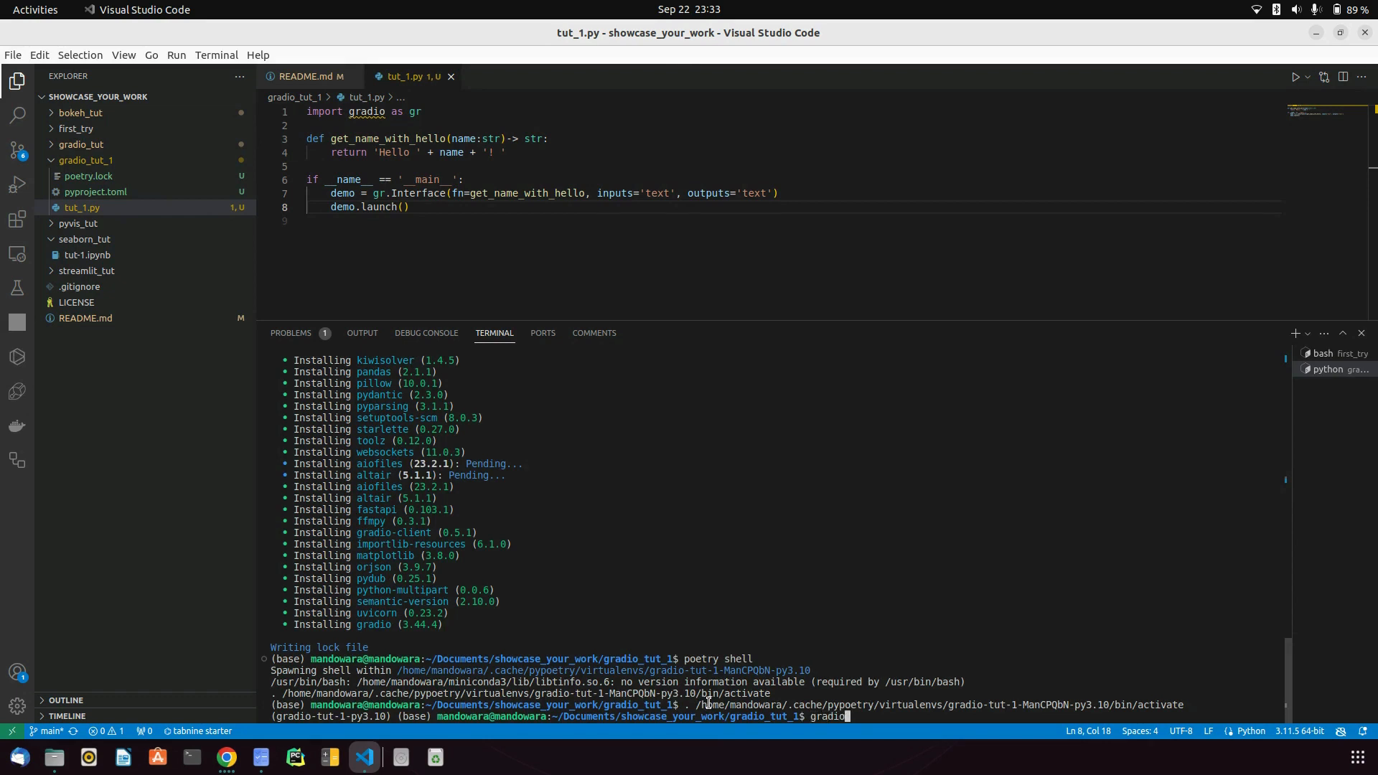
pyautogui.write('tut_1.py')
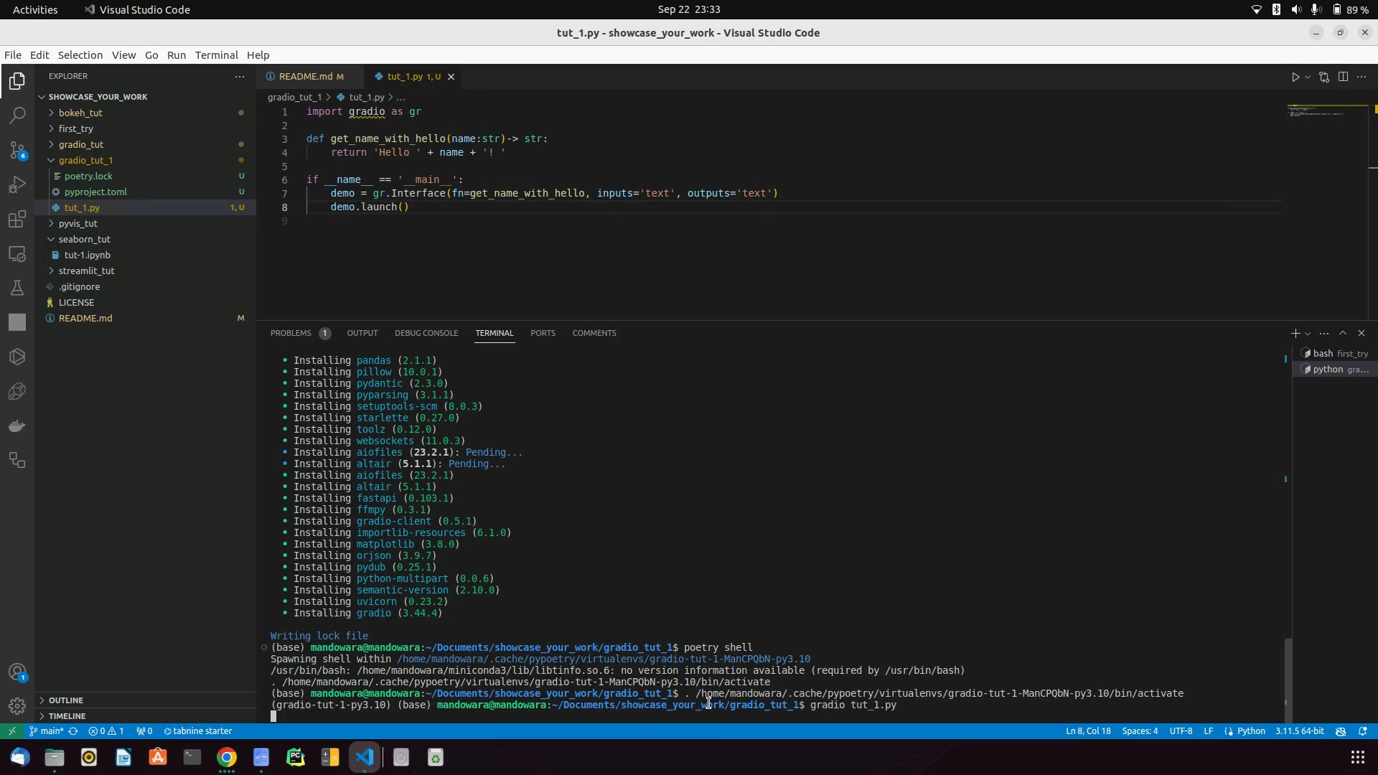
pyautogui.moveTo(457, 718)
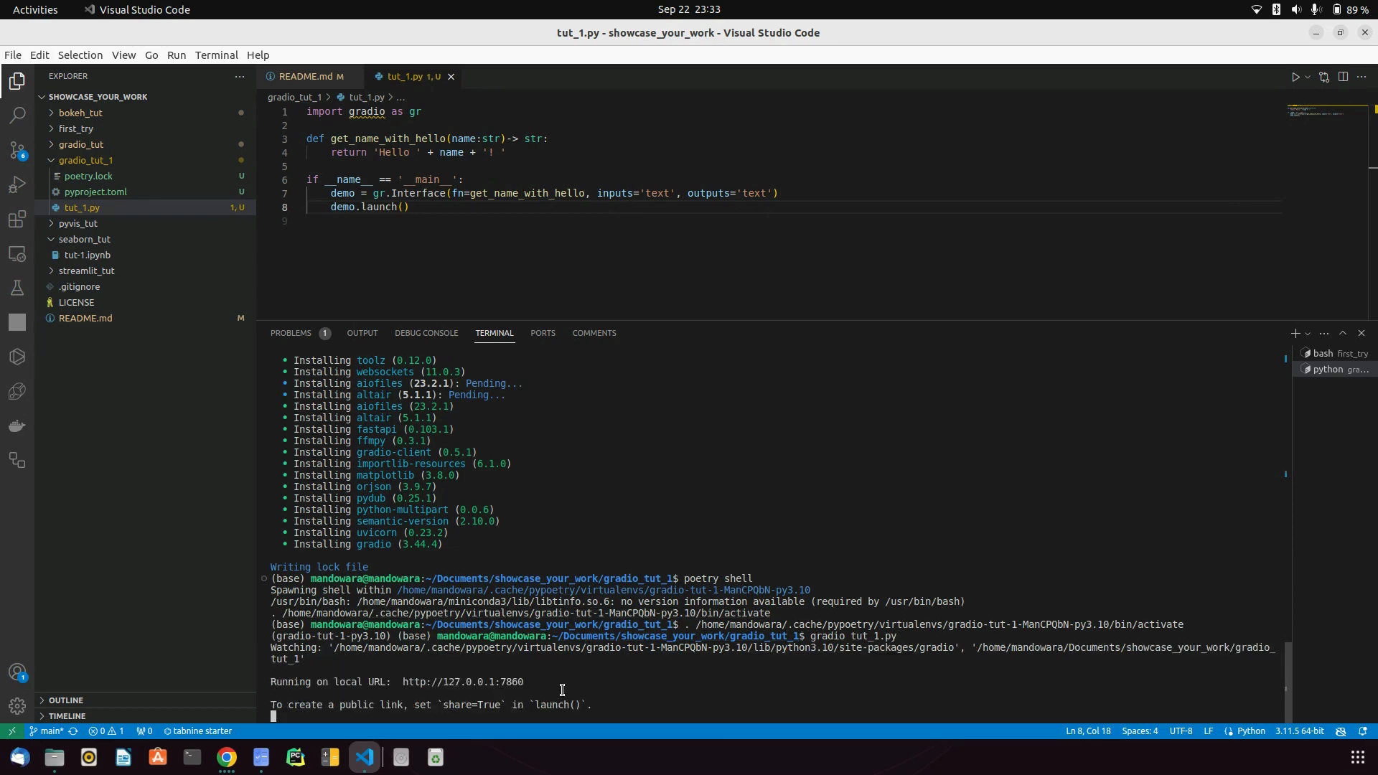
# - Submit the name 'Shubha' in the Gradio app to get its Hello greeting
pyautogui.click(226, 755)
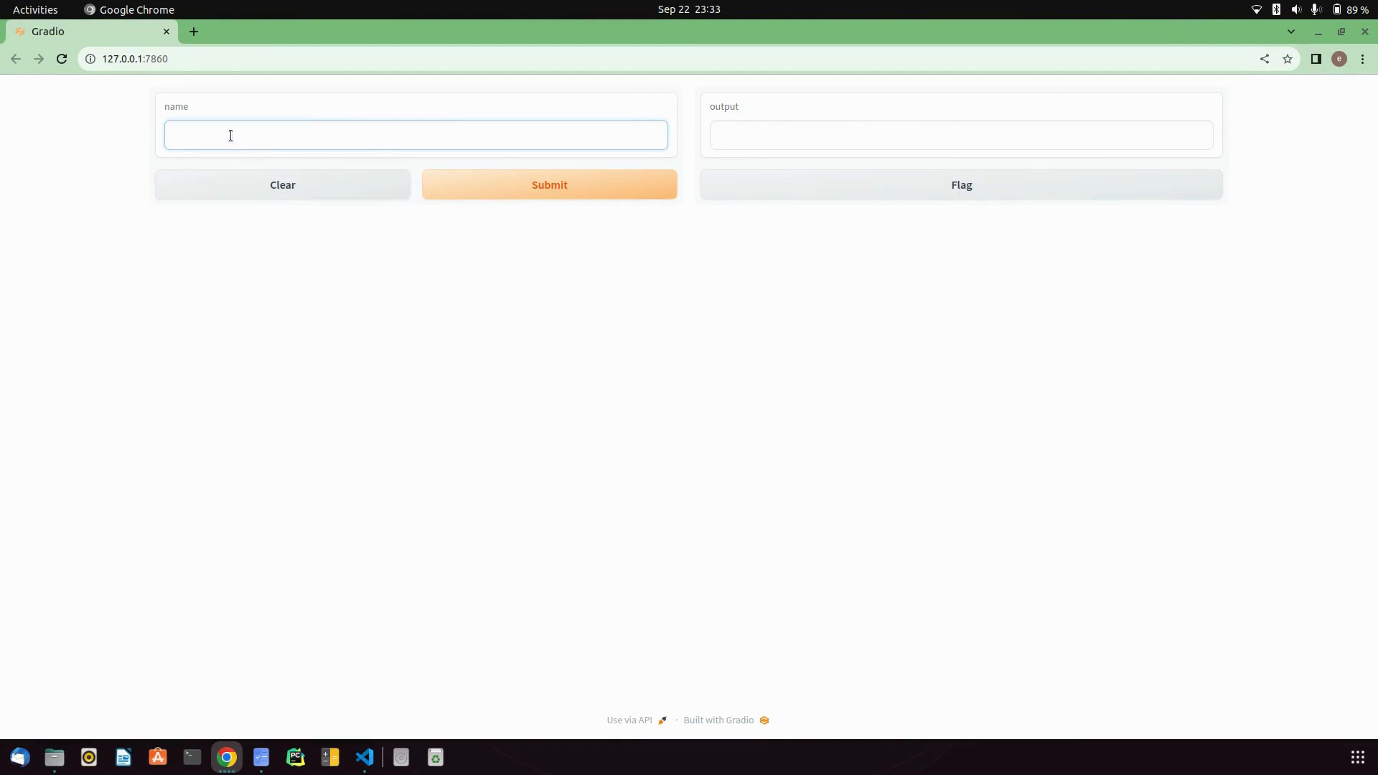
pyautogui.moveTo(627, 343)
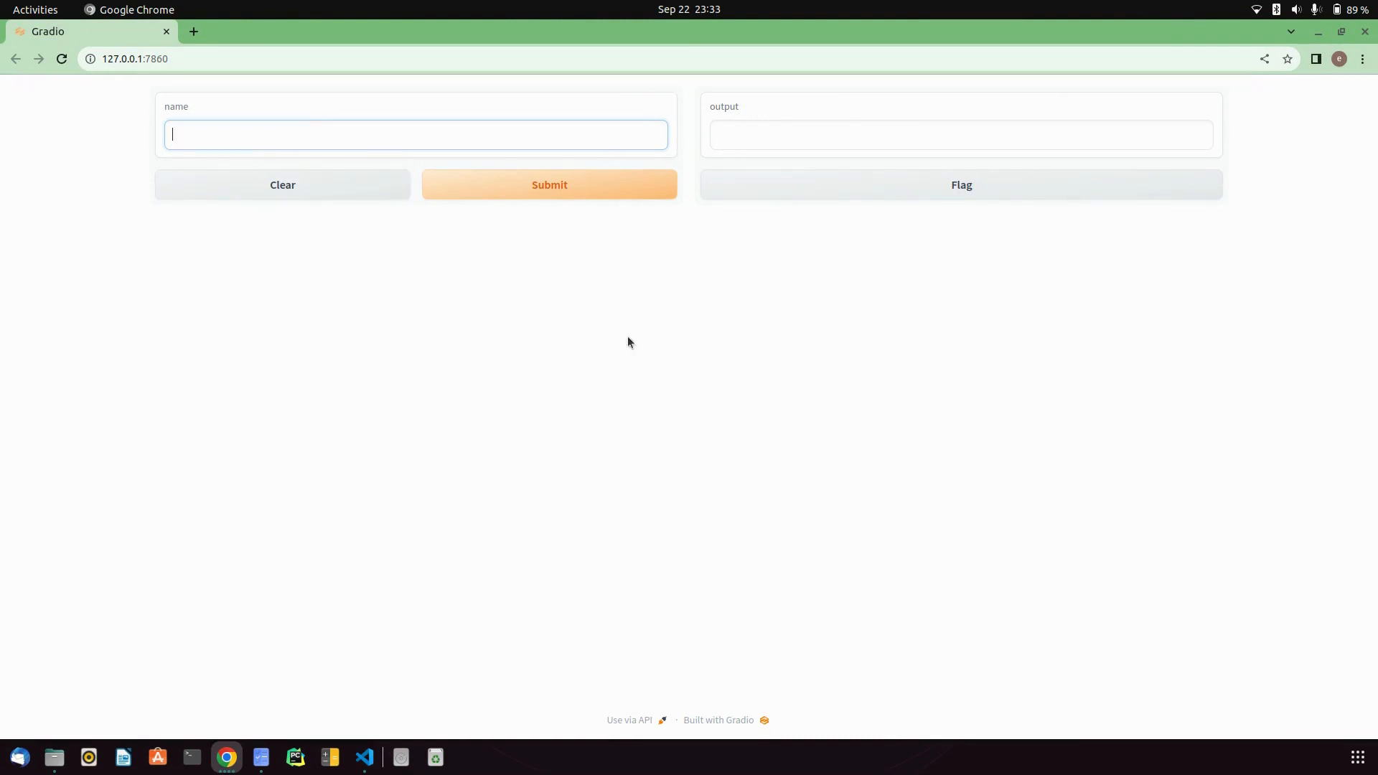
pyautogui.moveTo(352, 158)
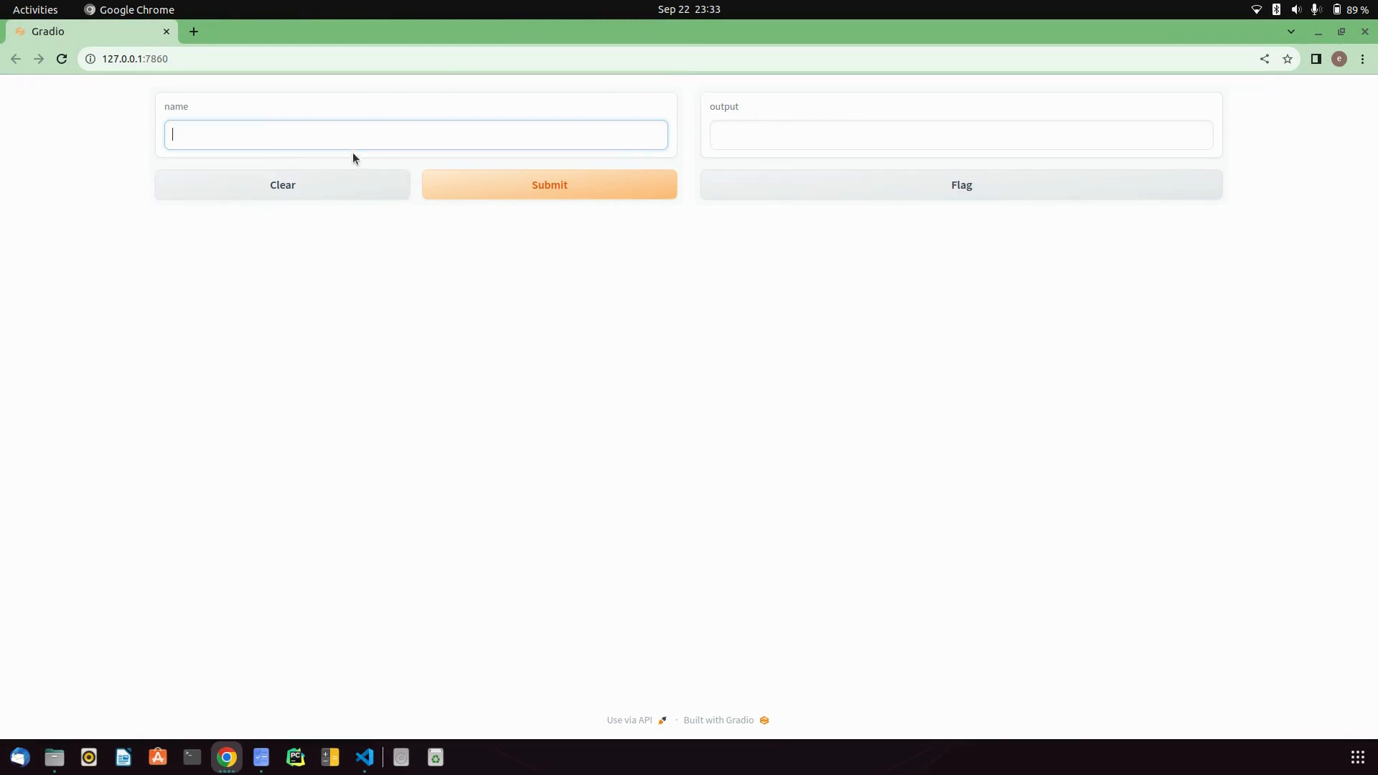
pyautogui.write('Shubha')
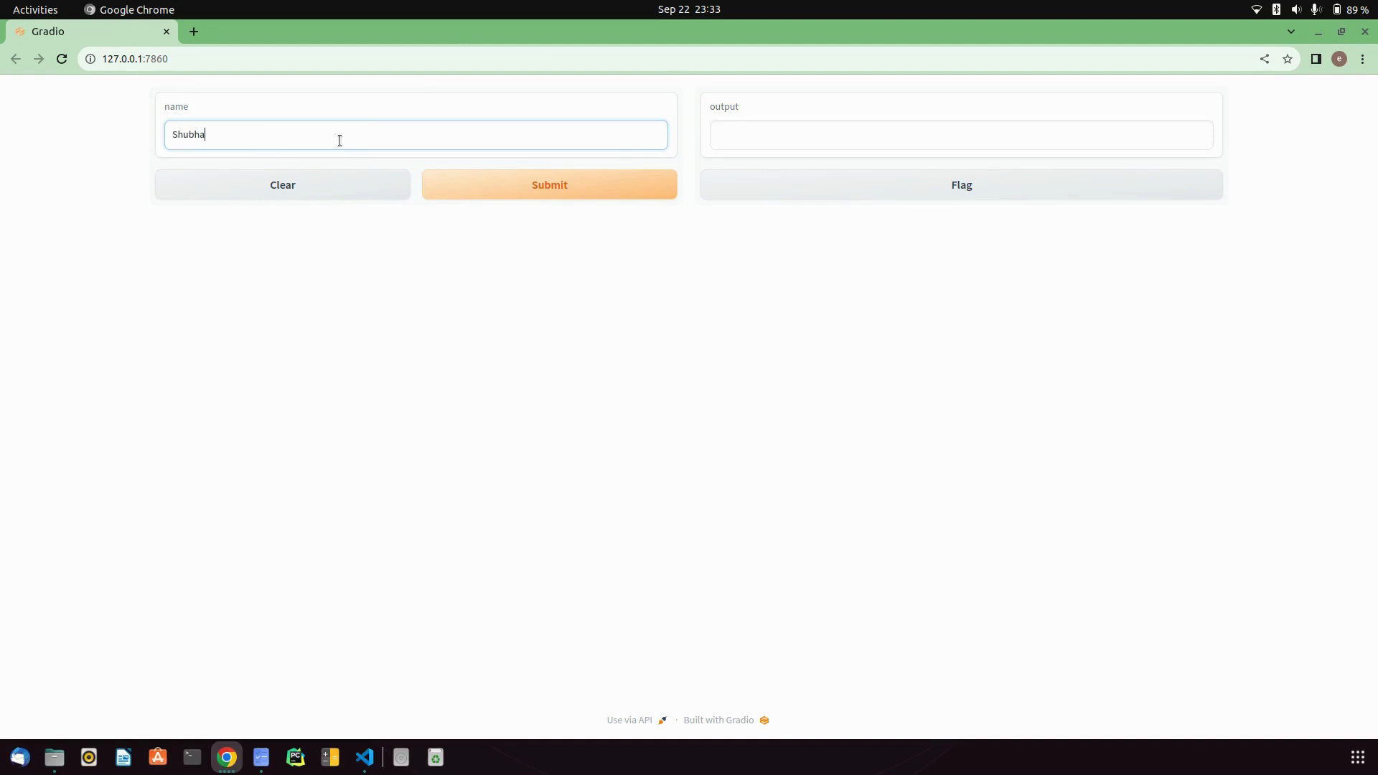
pyautogui.click(549, 185)
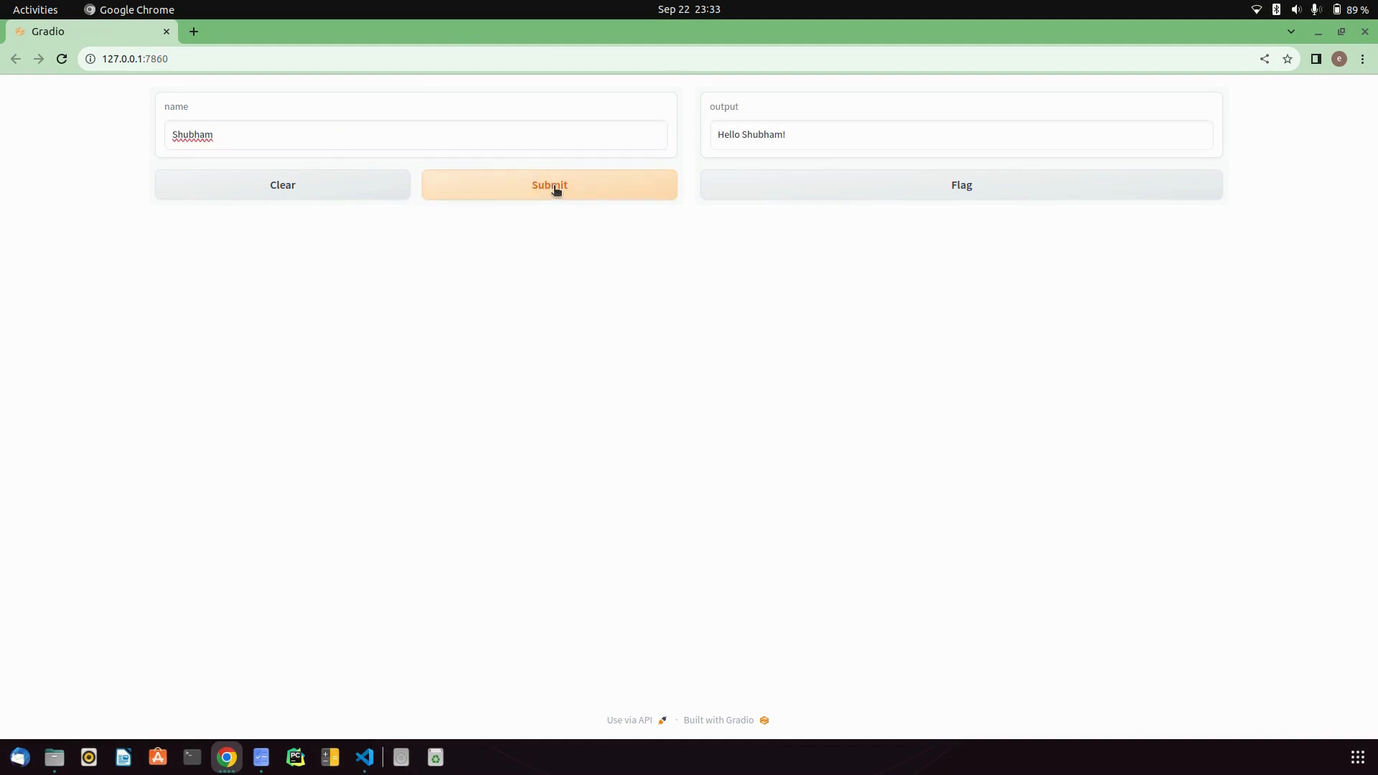
pyautogui.moveTo(716, 140)
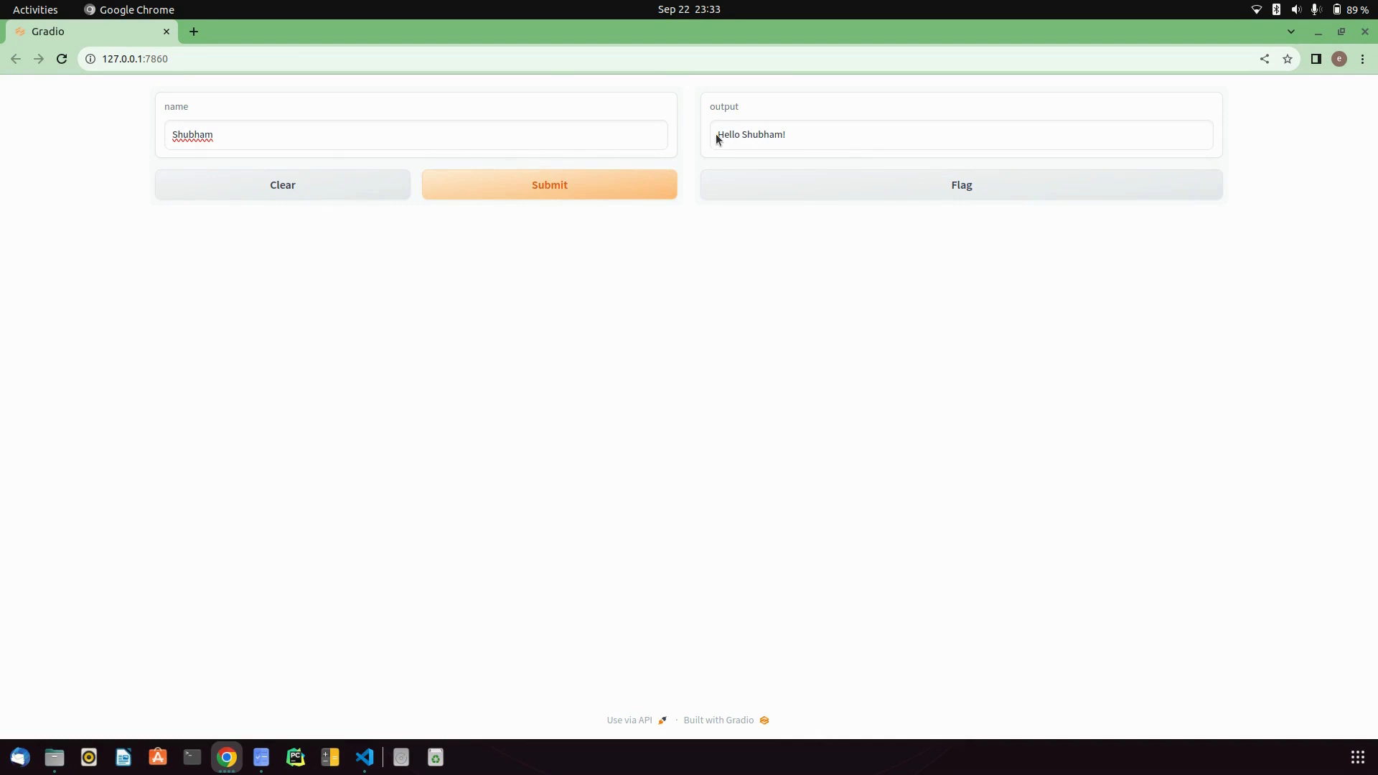
pyautogui.moveTo(873, 176)
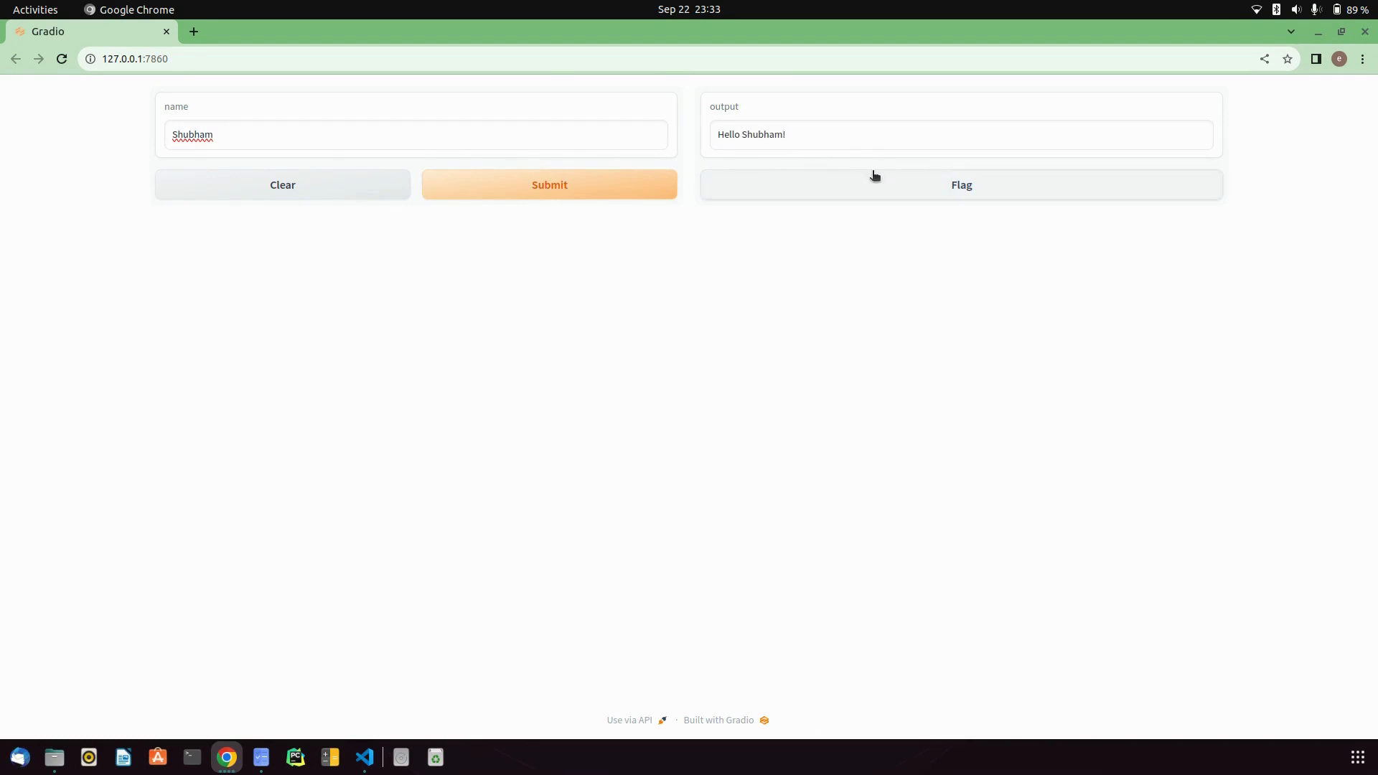
# - Replace the name with 'Mando AI' and submit to get 'Hello Mando AI!'
pyautogui.doubleClick(191, 134)
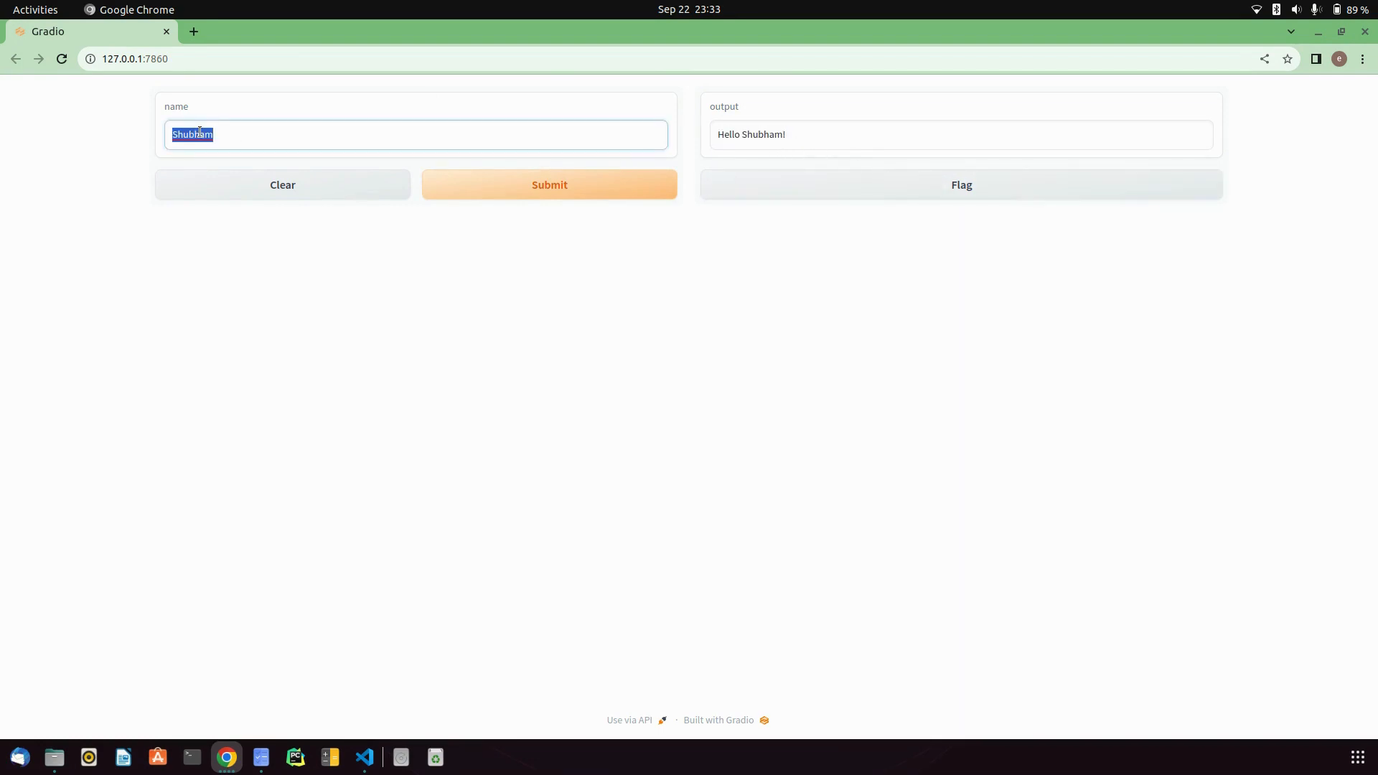
pyautogui.write('Mando')
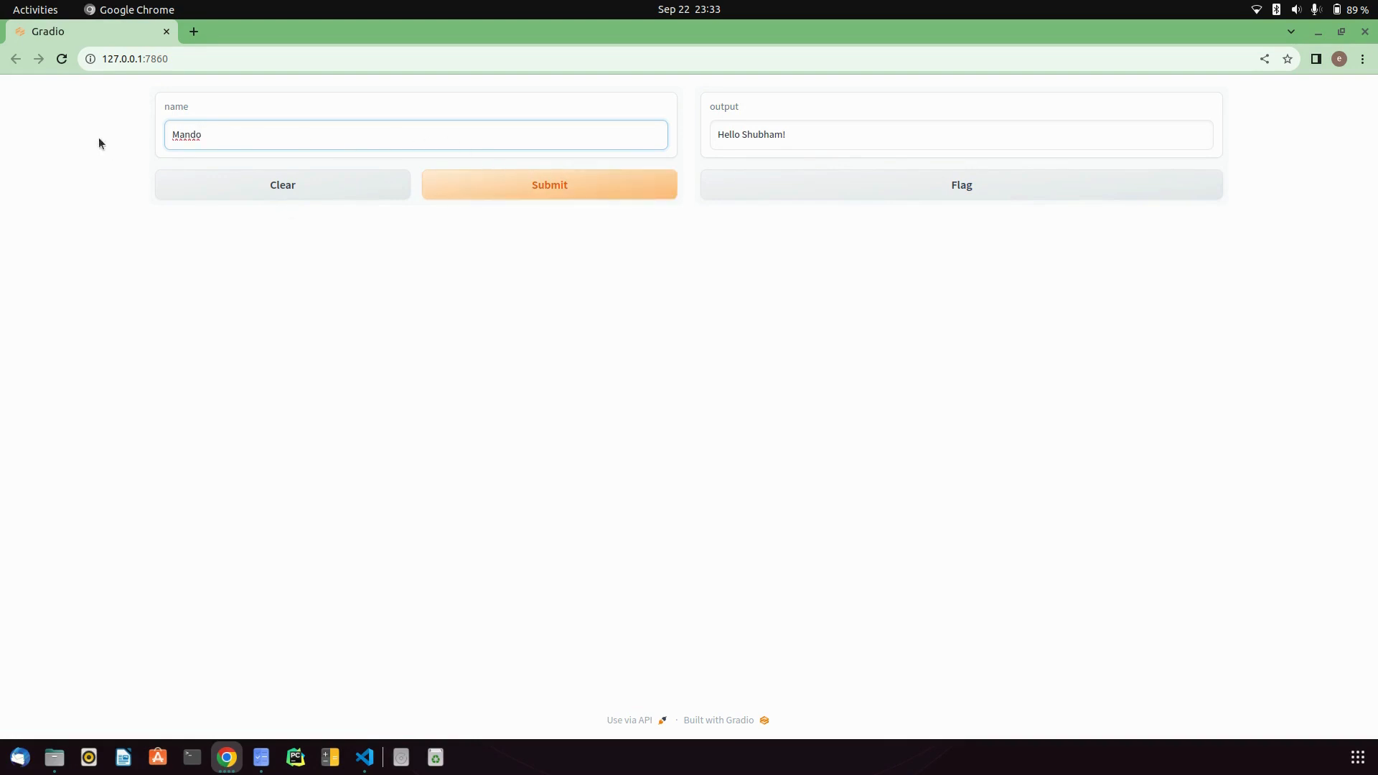
pyautogui.moveTo(548, 184)
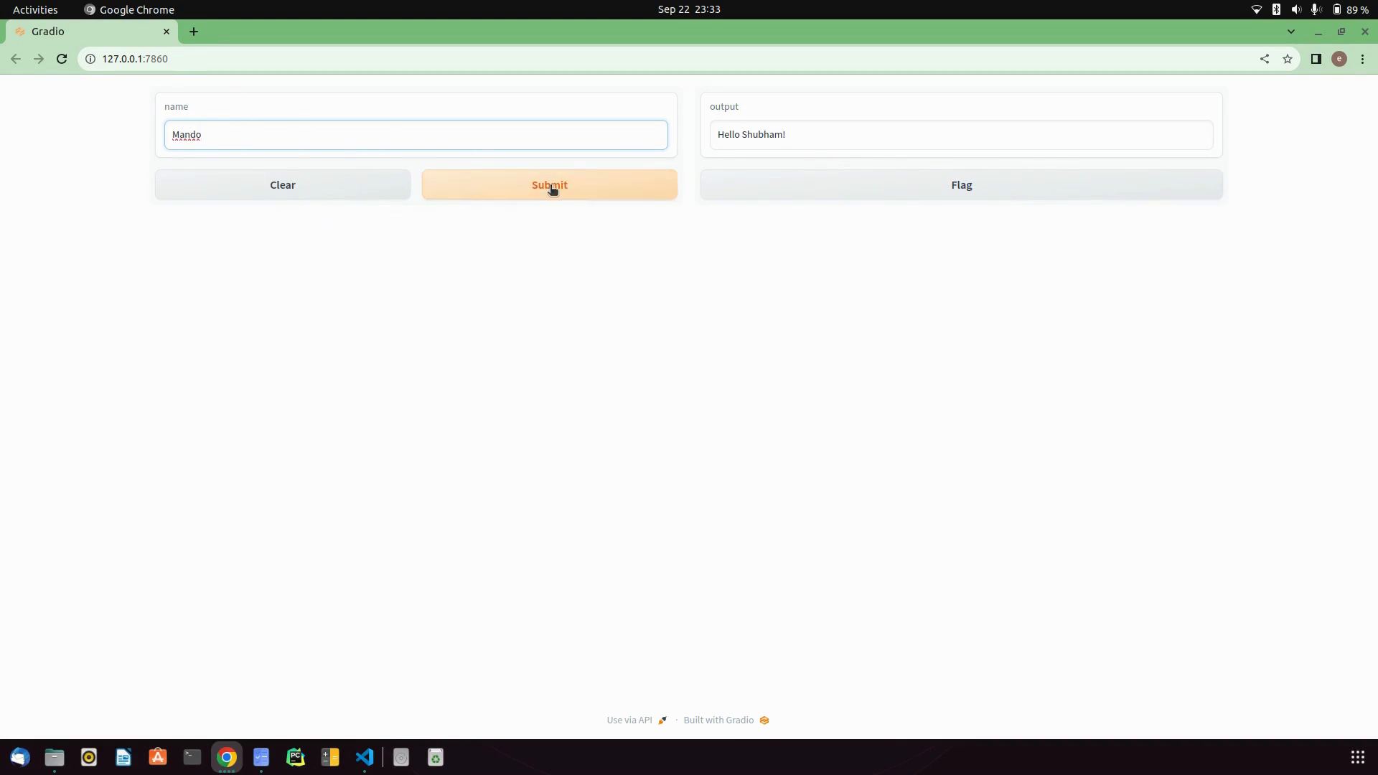
pyautogui.write('AI')
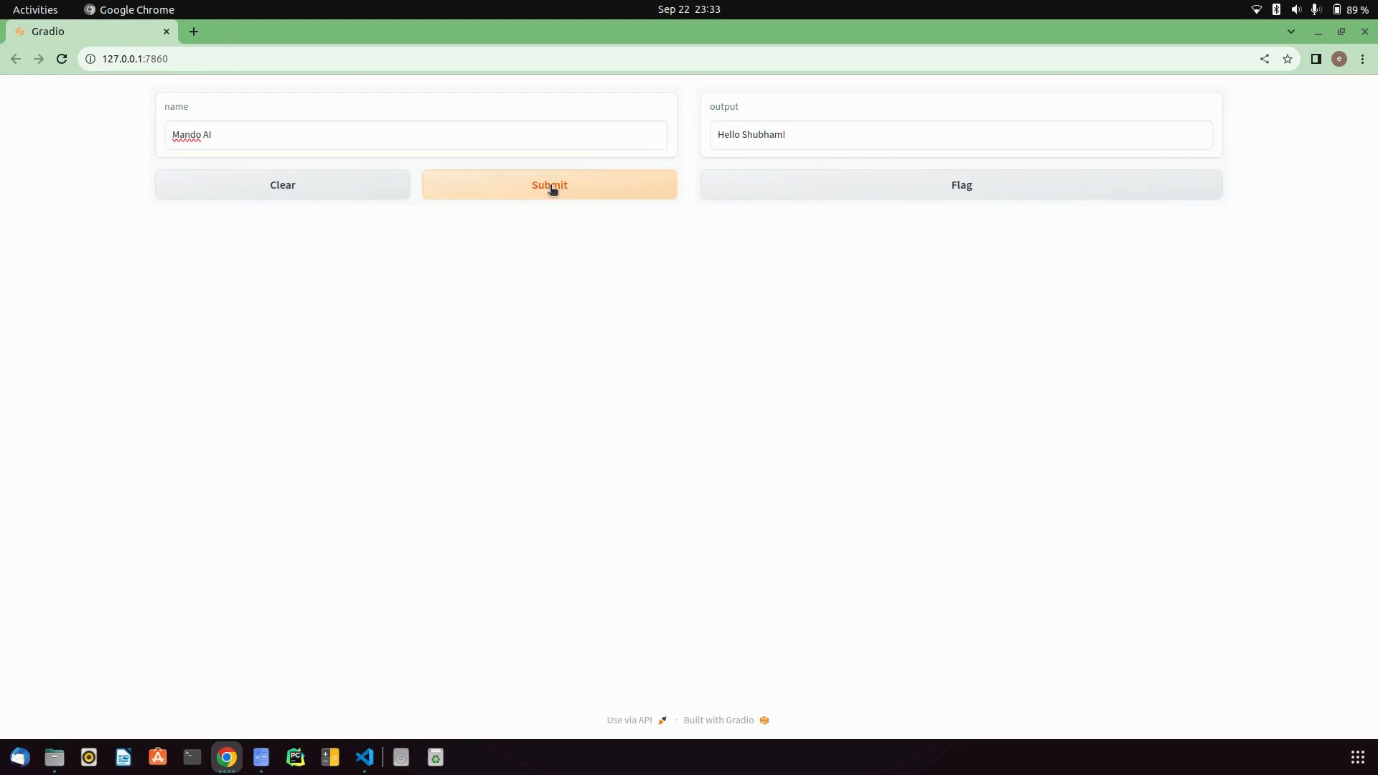
pyautogui.click(549, 185)
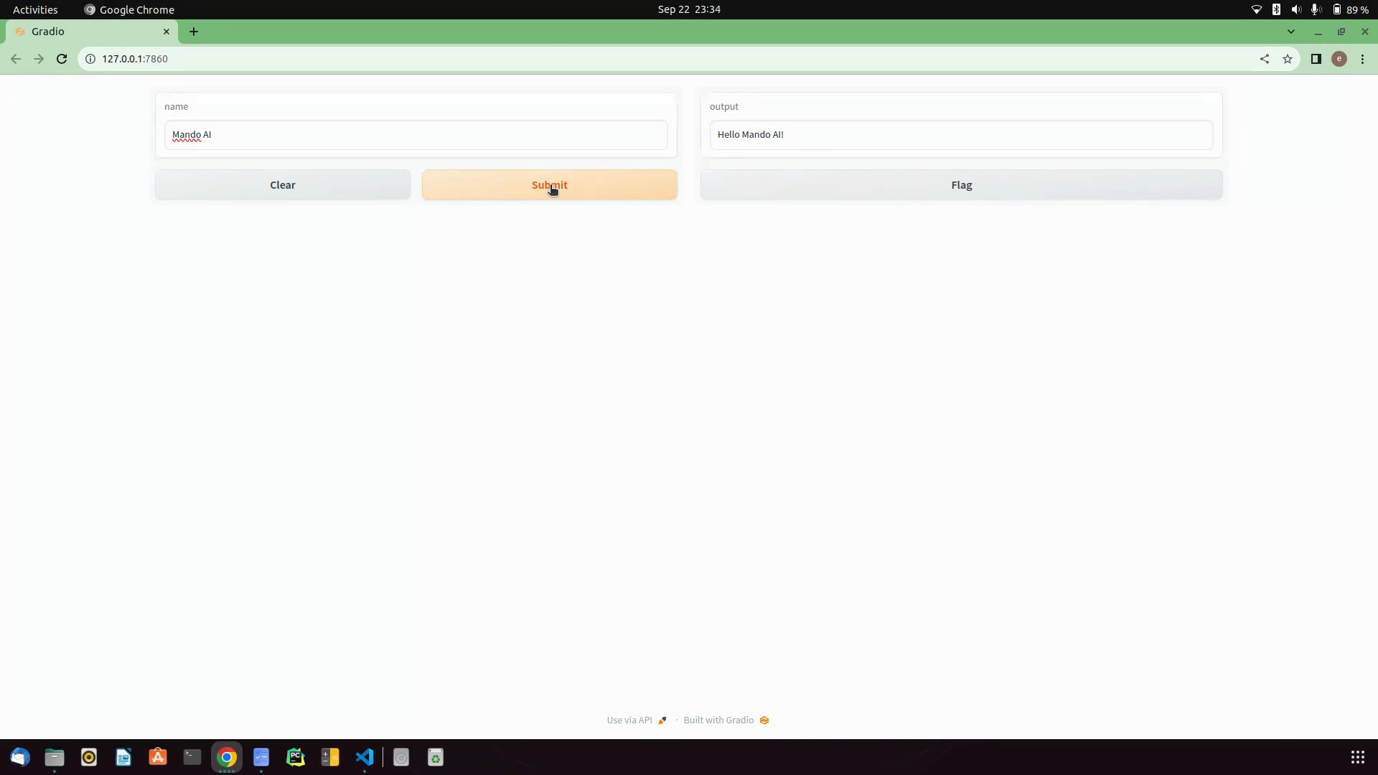
pyautogui.moveTo(760, 159)
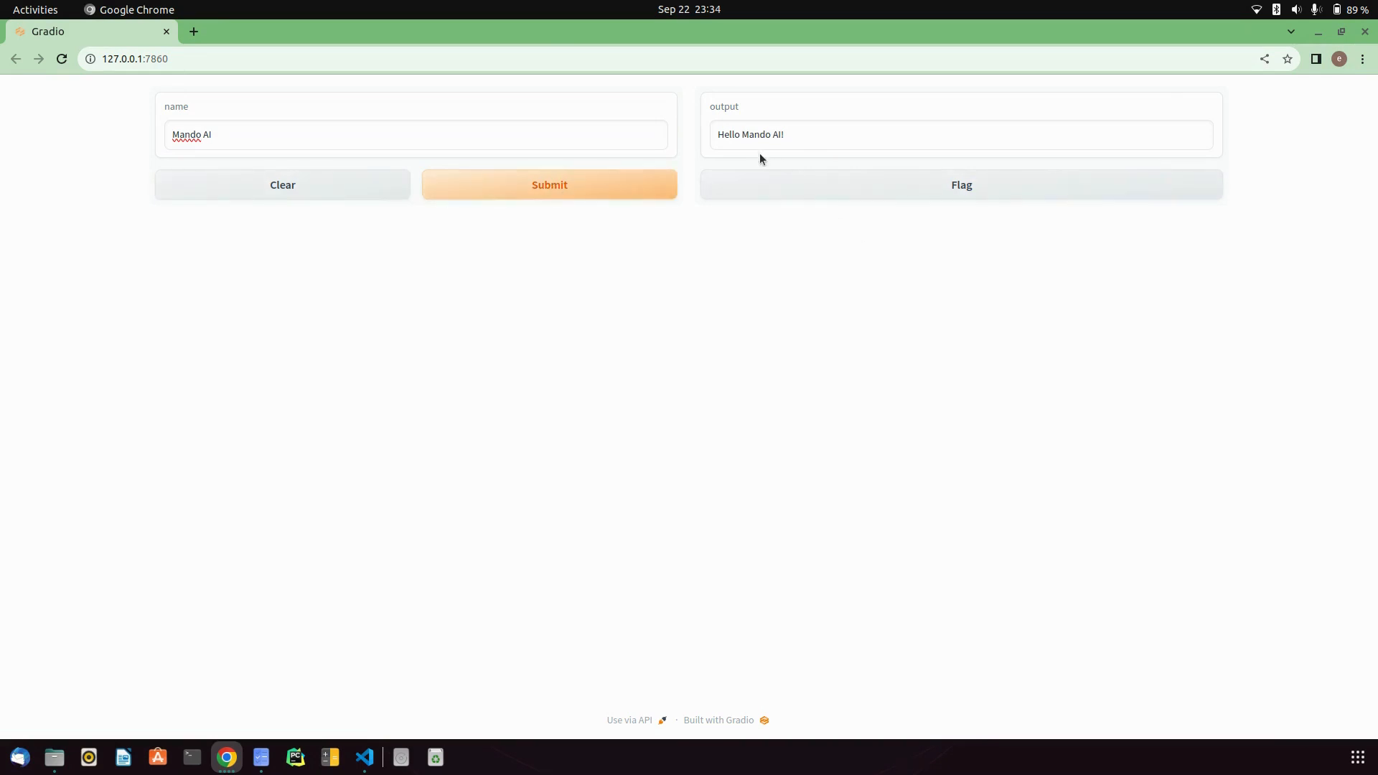
pyautogui.moveTo(938, 287)
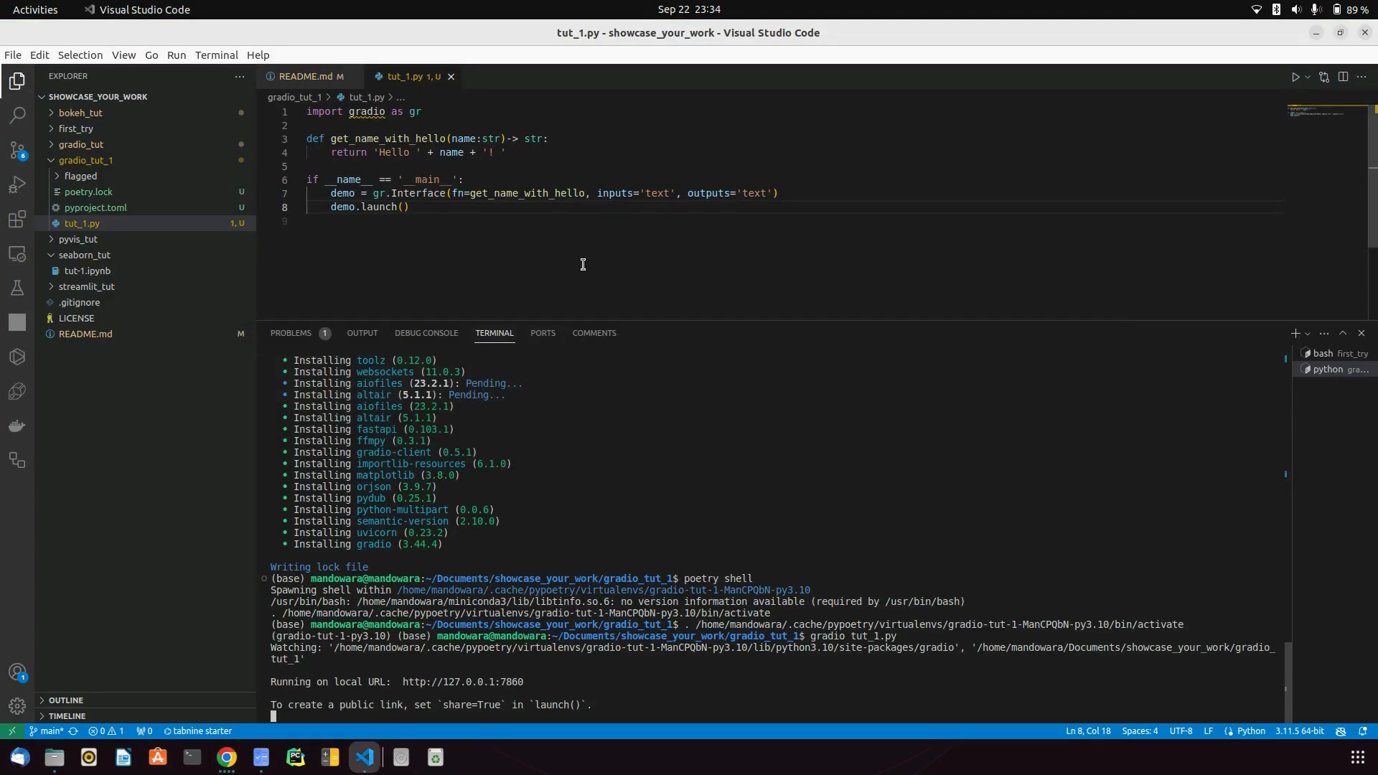
pyautogui.moveTo(680, 214)
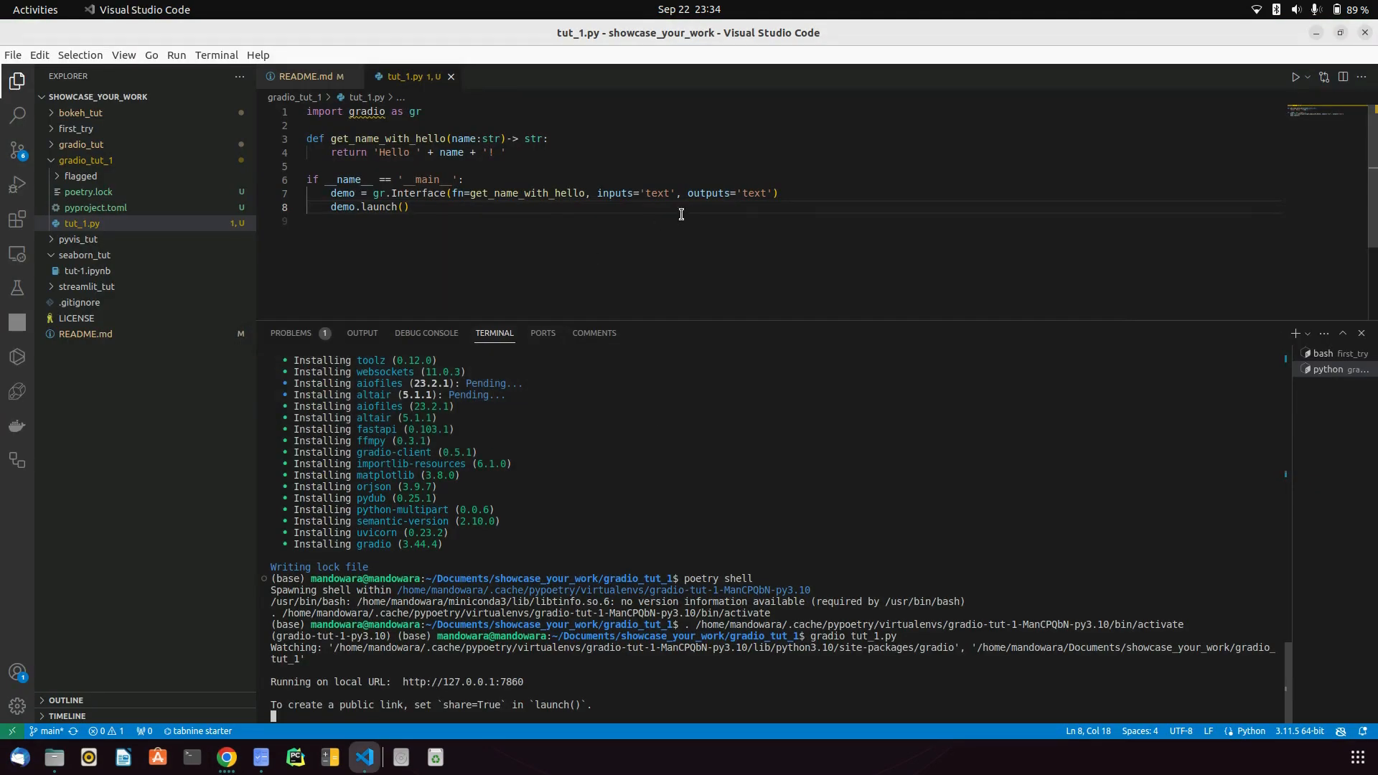
# - Add comments below demo.launch() listing inputs and outputs: 'text', 'audio', 'image'
pyautogui.press('Enter')
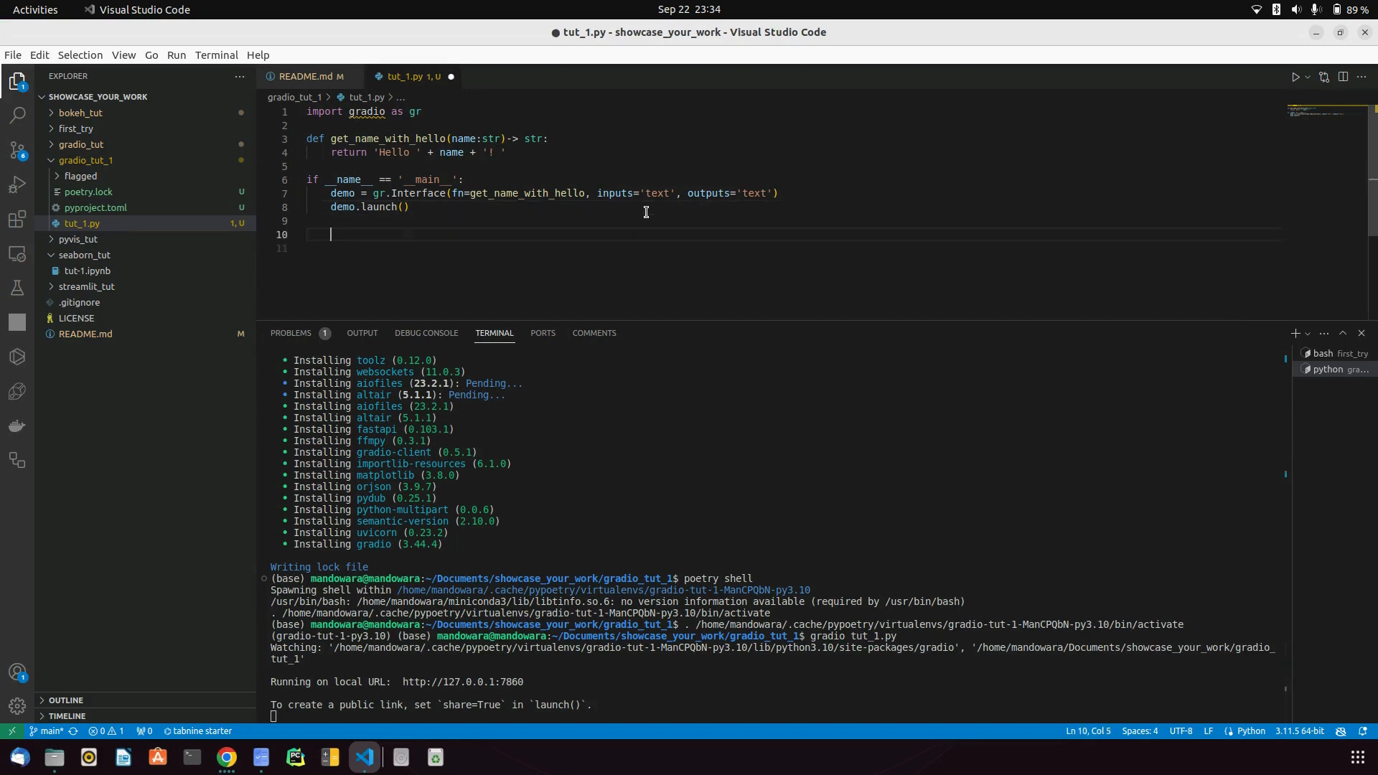
pyautogui.write("# inputs = 'text', 'a")
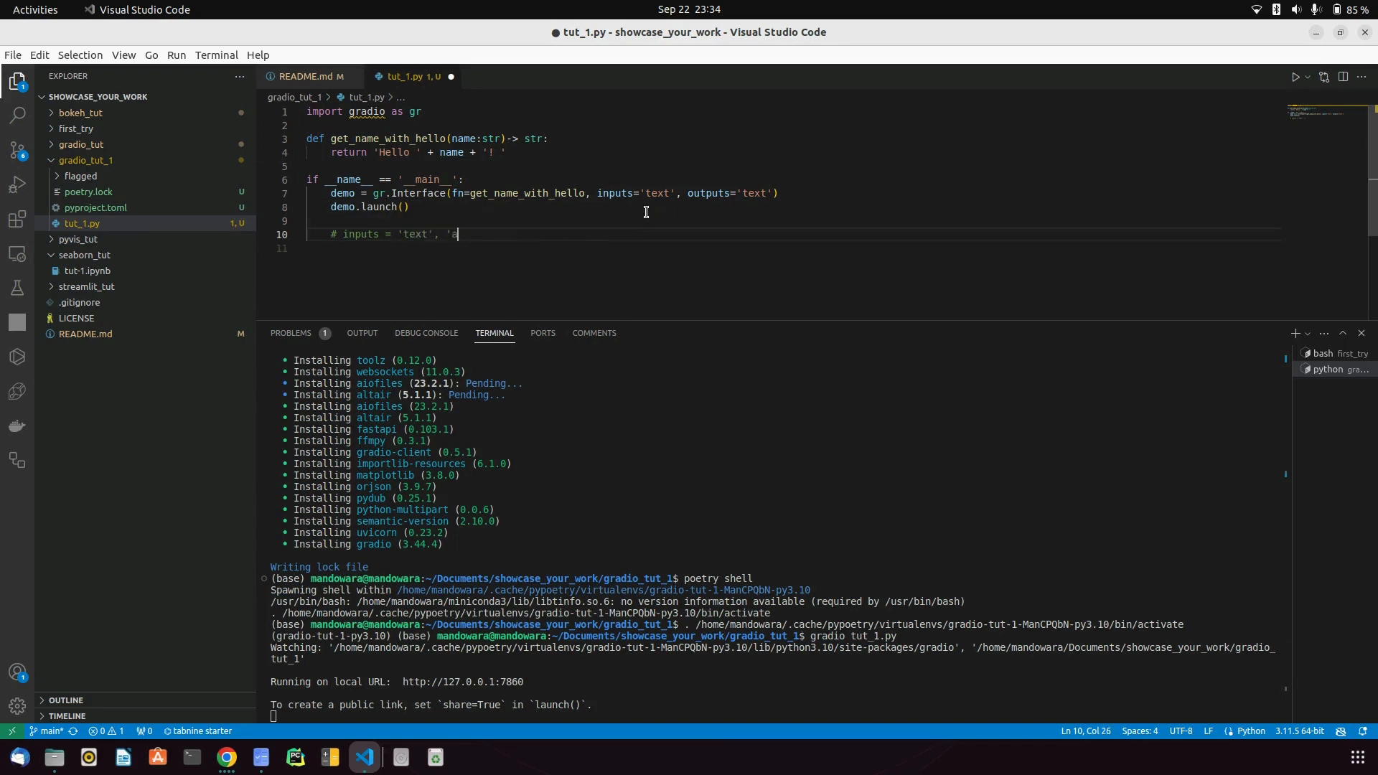
pyautogui.write("udio', '")
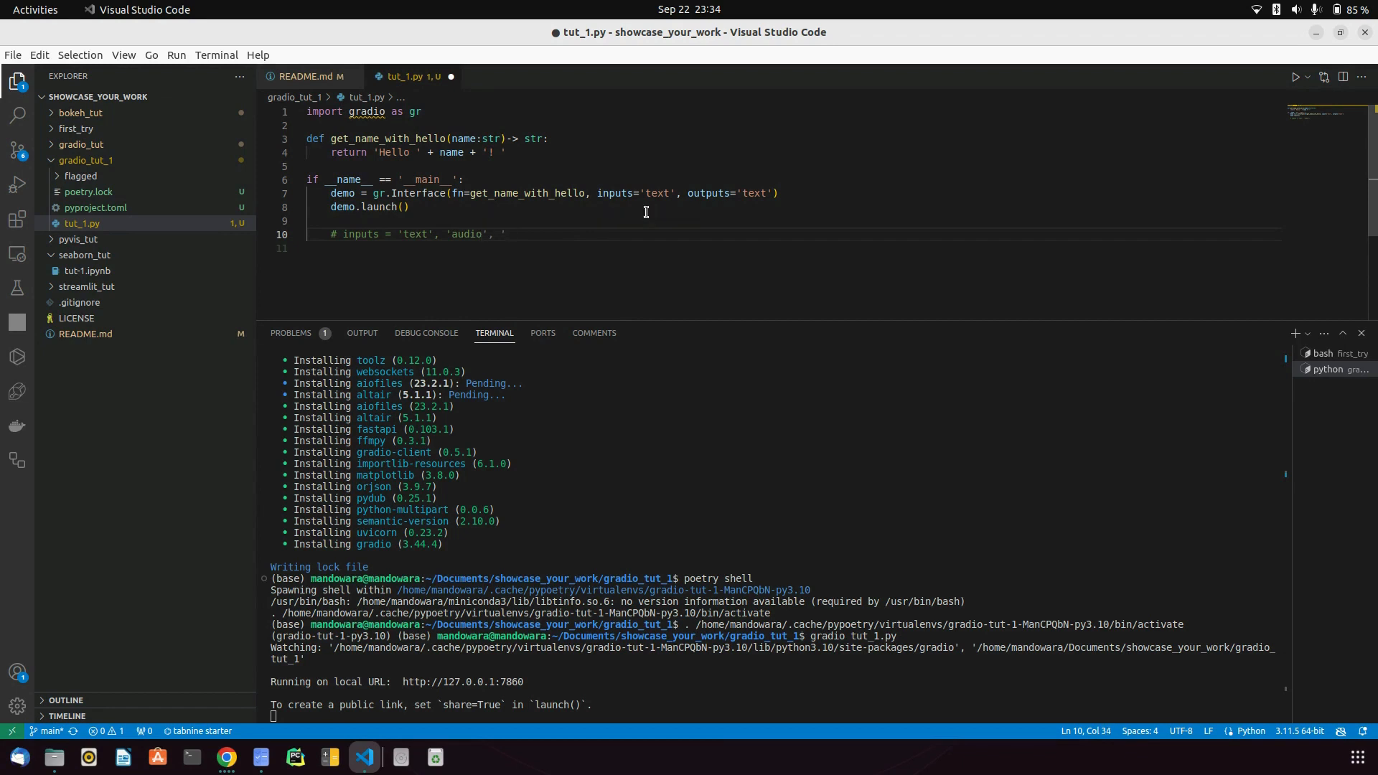
pyautogui.write("image',")
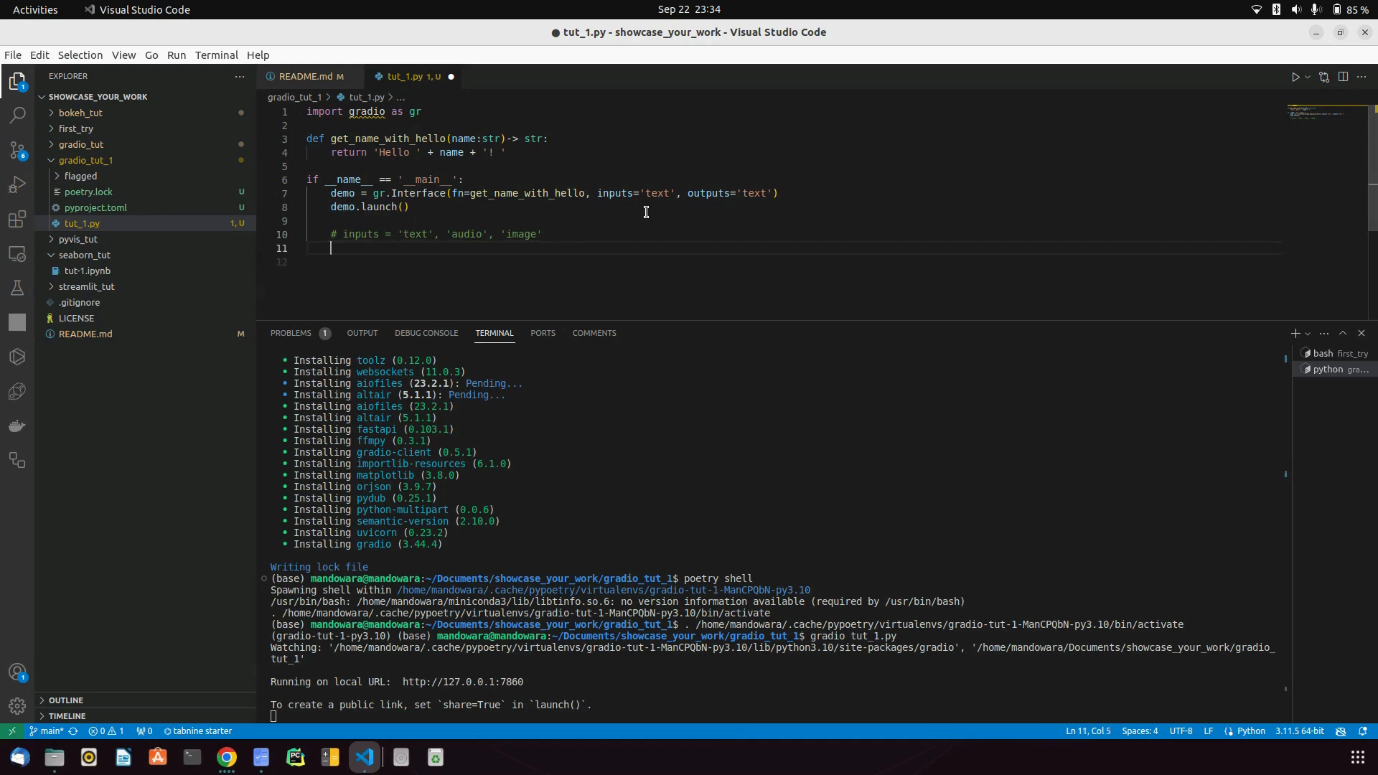
pyautogui.write("# outputs = 'text',")
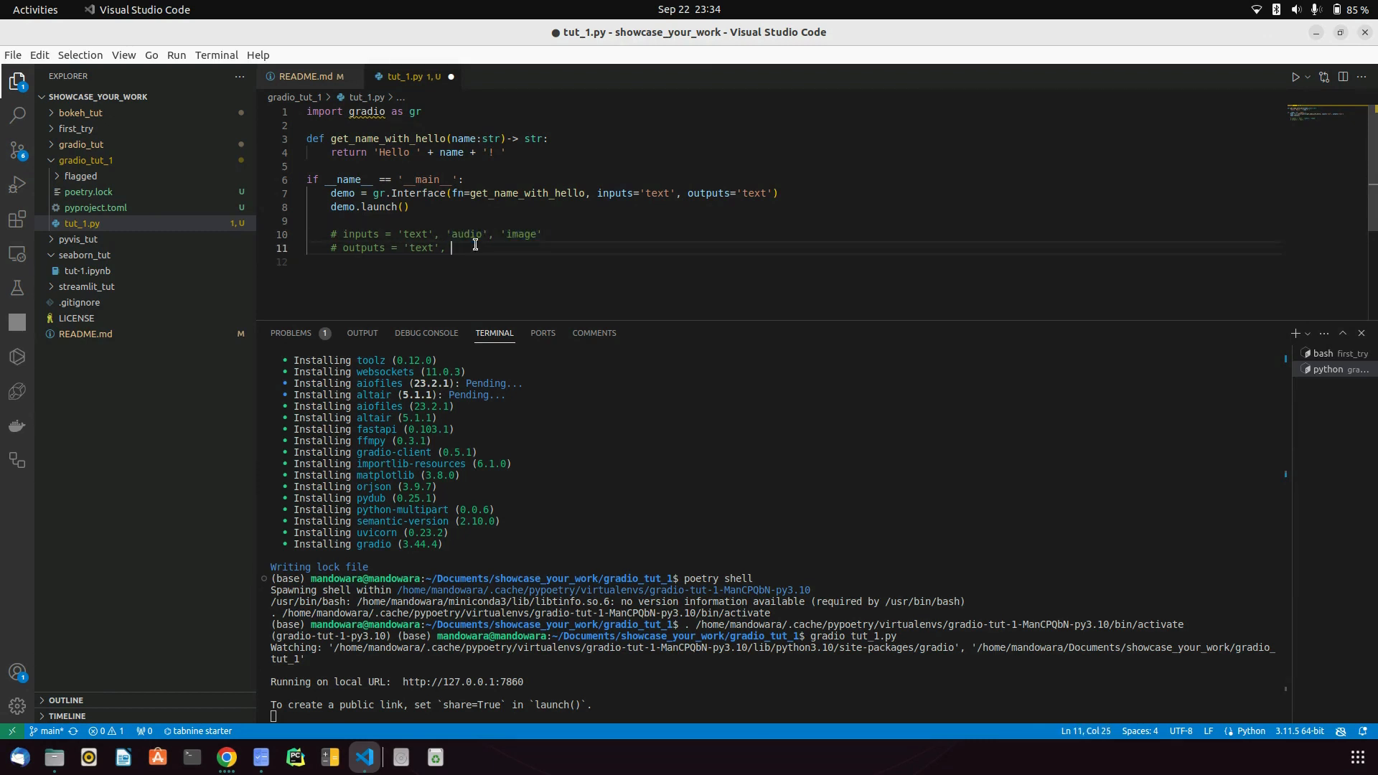
pyautogui.write("'audio', 'image'")
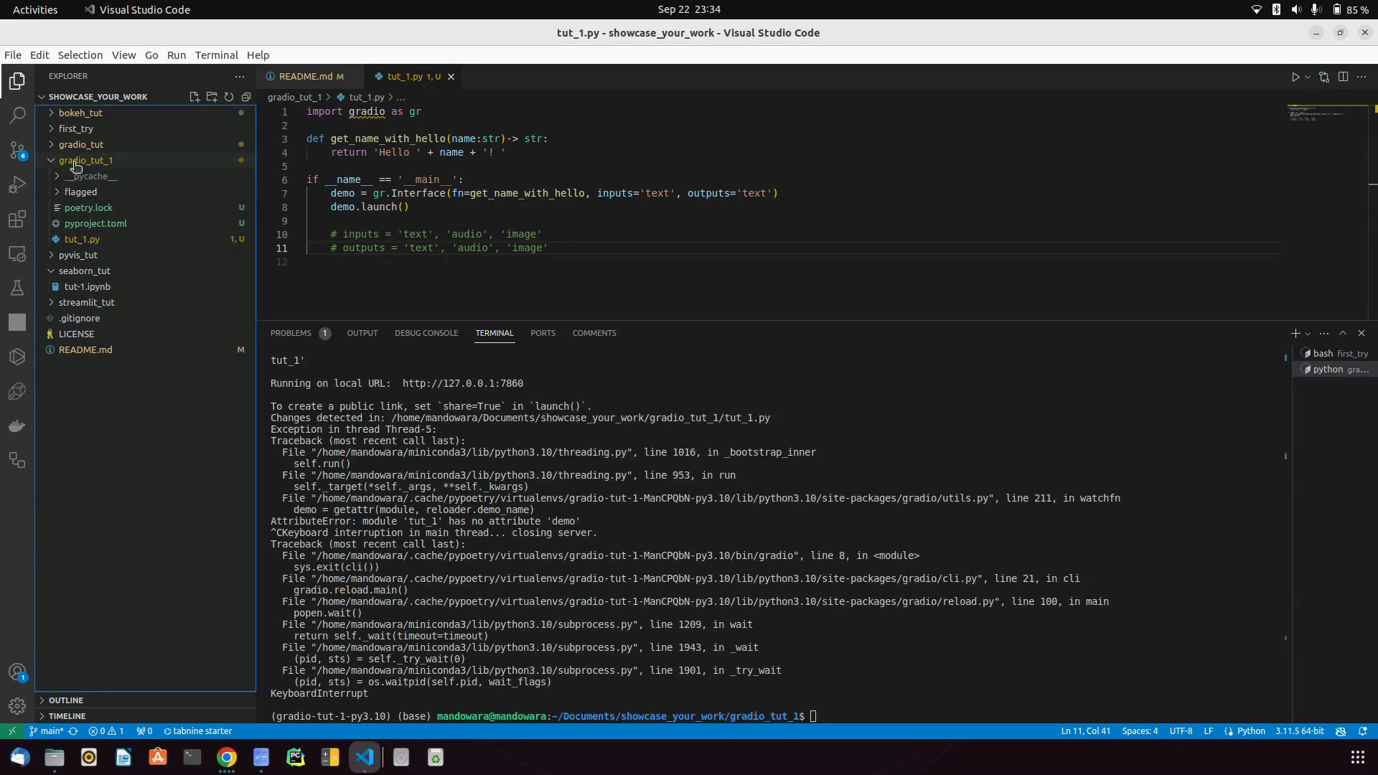
# - Collapse and re-expand gradio_tut_1 in the Explorer to reveal the new __pycache__ folder
pyautogui.click(85, 160)
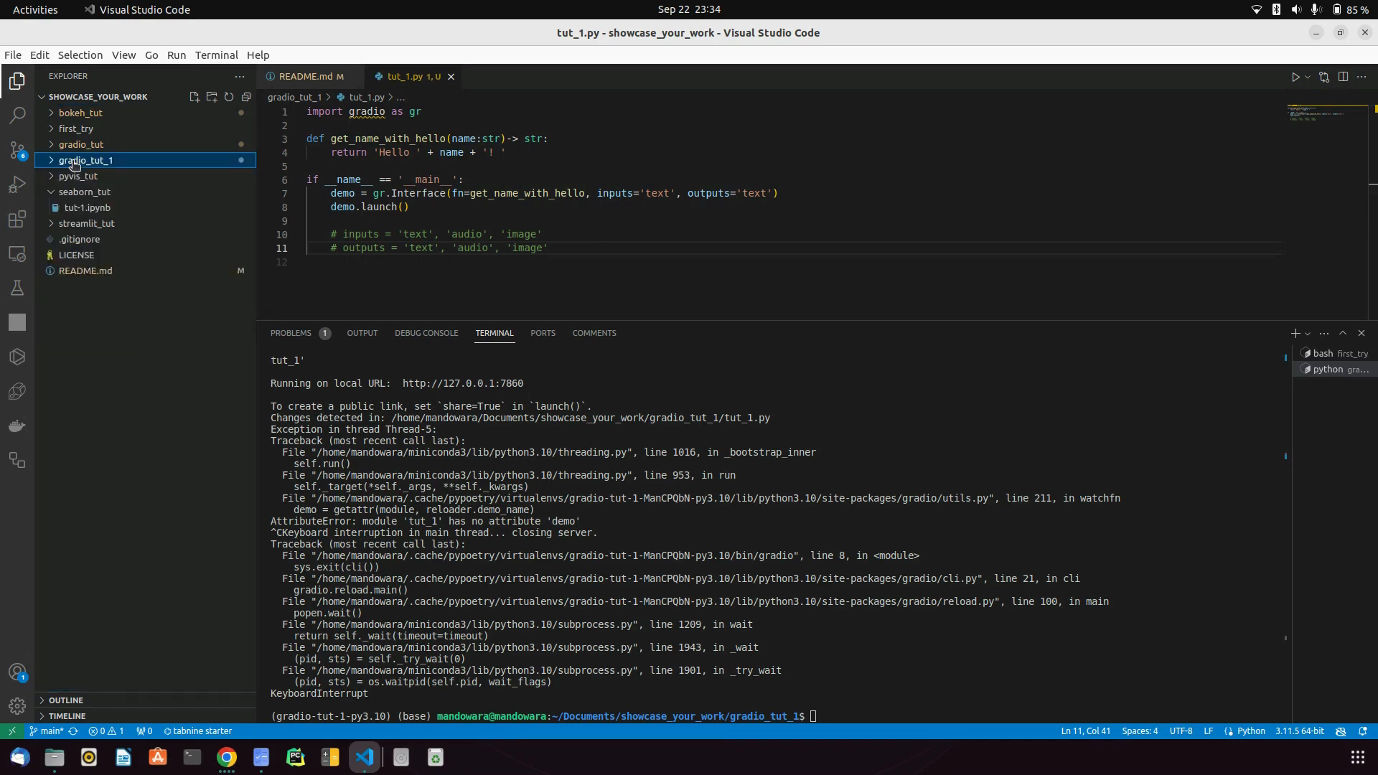
pyautogui.click(85, 160)
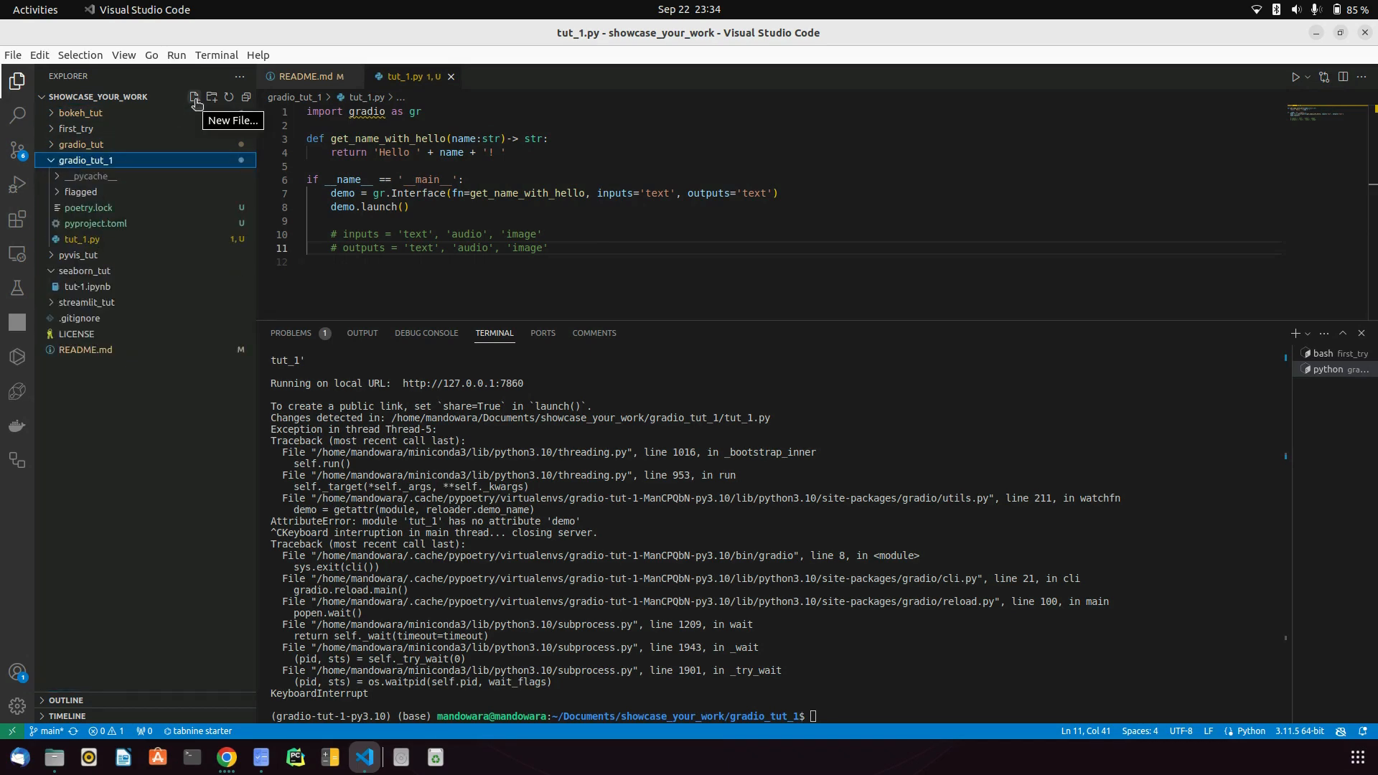